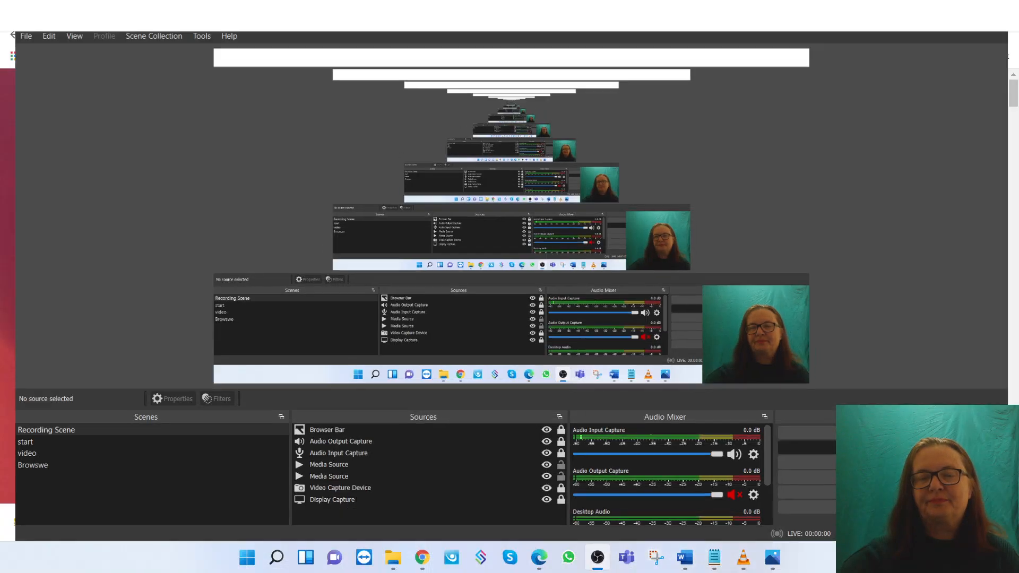
Minimize OBS Studio so the BonusCrate NFT Profits bonus page fills the screen
{"action": "left_click", "coordinate": [421, 557]}
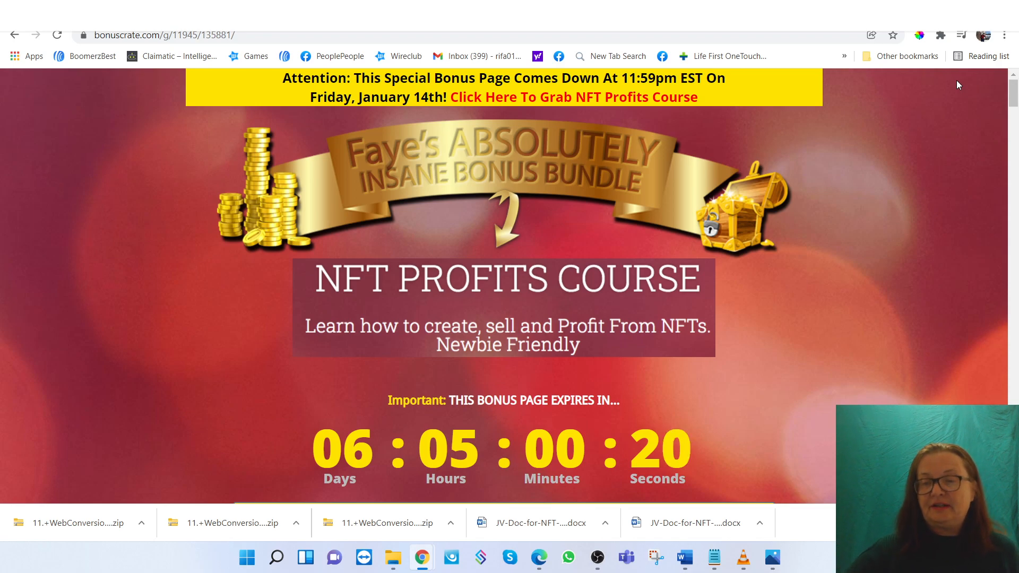
{"action": "mouse_move", "coordinate": [756, 553]}
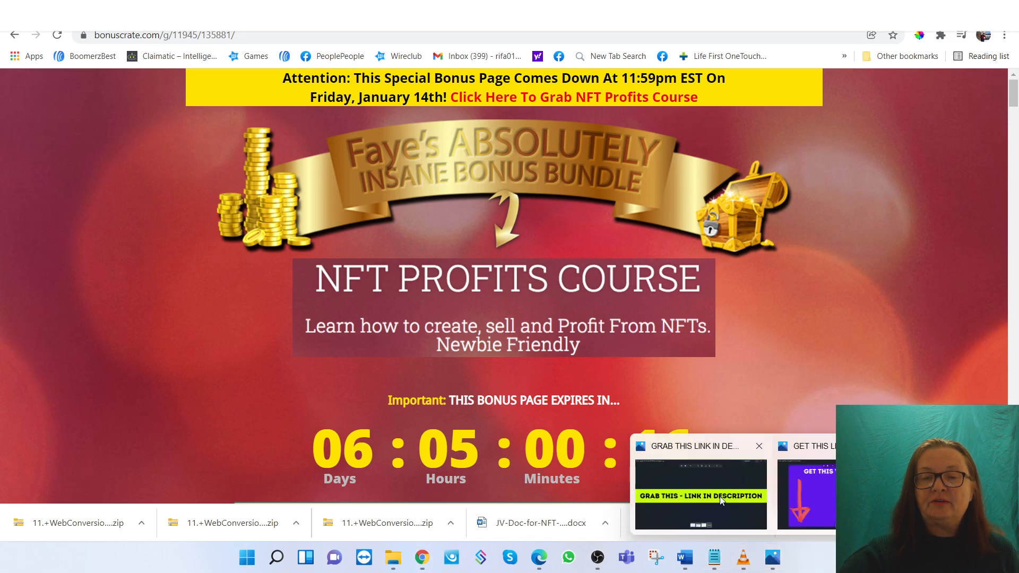
Show the 'Grab This - Link in Description' banner image full screen in Photos
{"action": "left_click", "coordinate": [700, 496]}
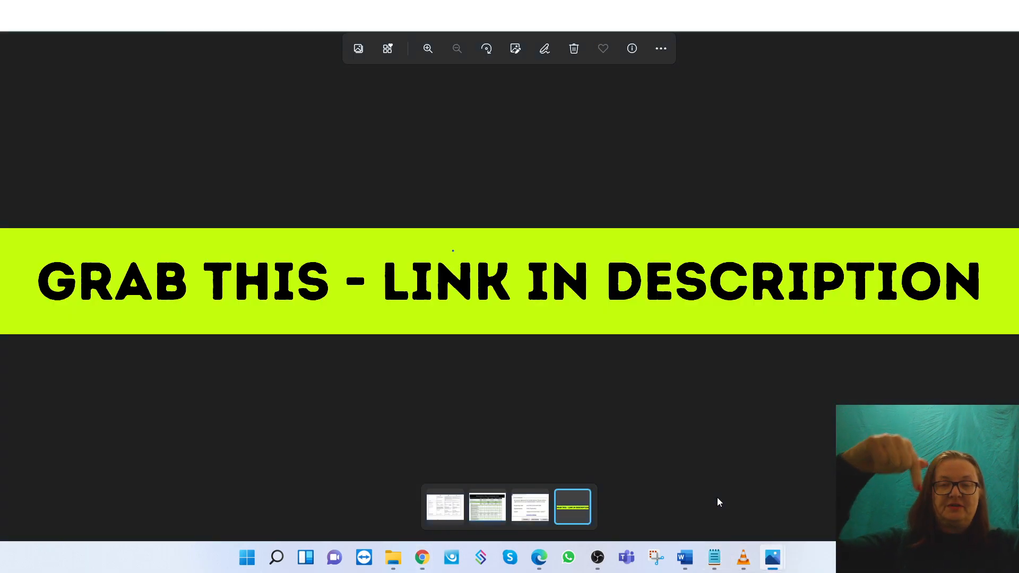
{"action": "mouse_move", "coordinate": [847, 335]}
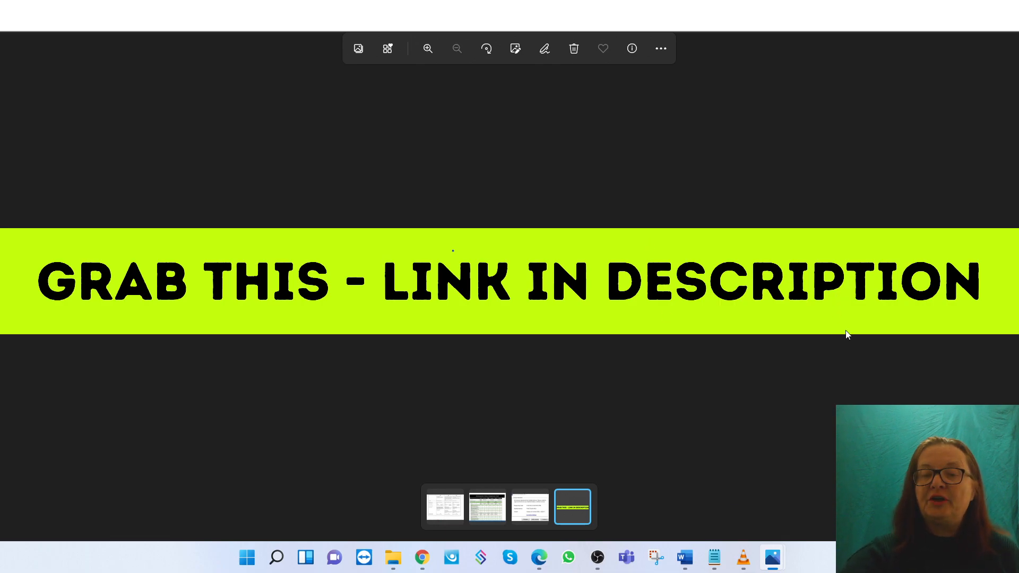
{"action": "mouse_move", "coordinate": [836, 308]}
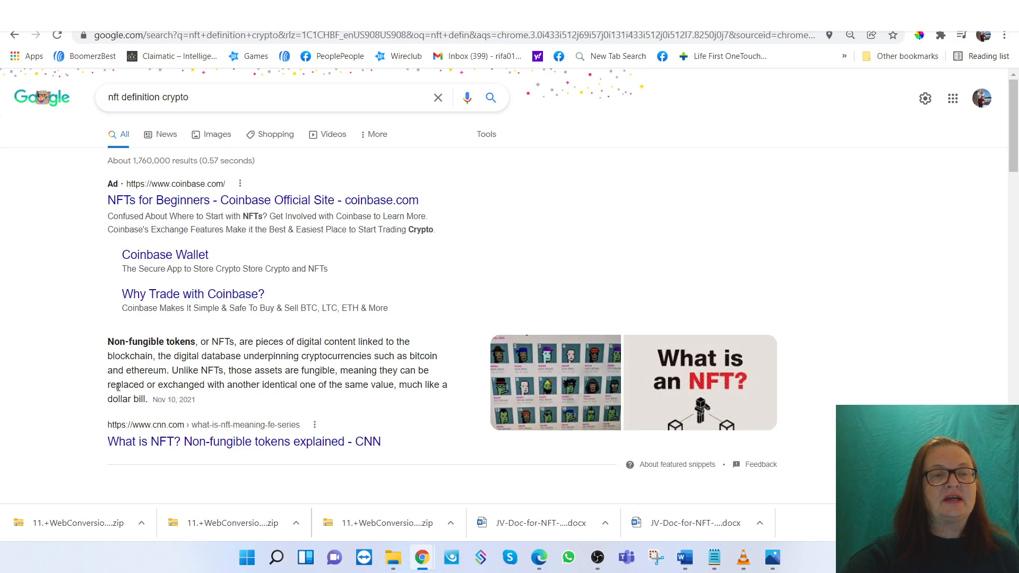
{"action": "mouse_move", "coordinate": [711, 81]}
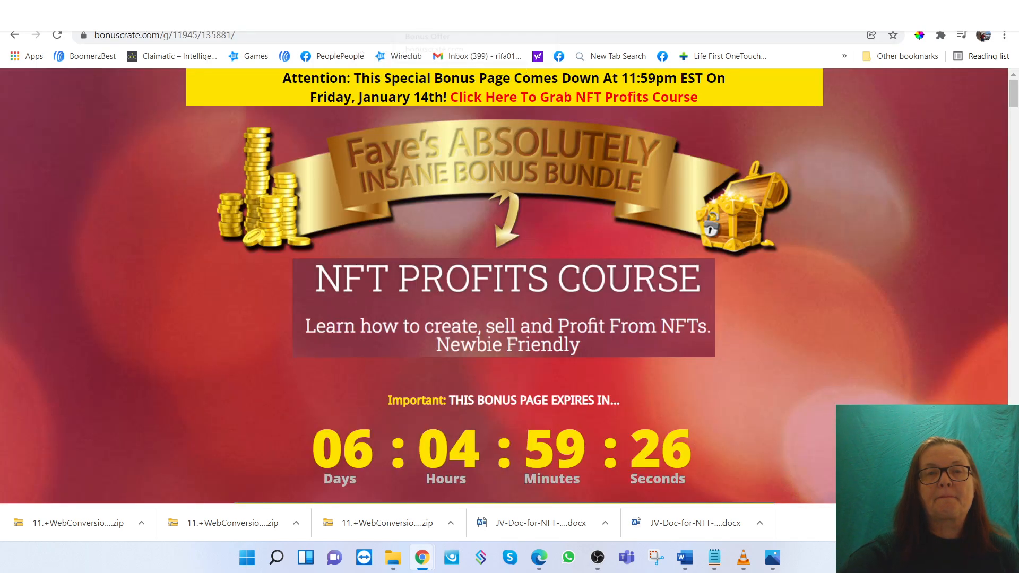
Scroll the bonus page past the course topics down to the Prices & Up-Sells pricing tiers
{"action": "scroll", "scroll_direction": "down", "scroll_amount": 3}
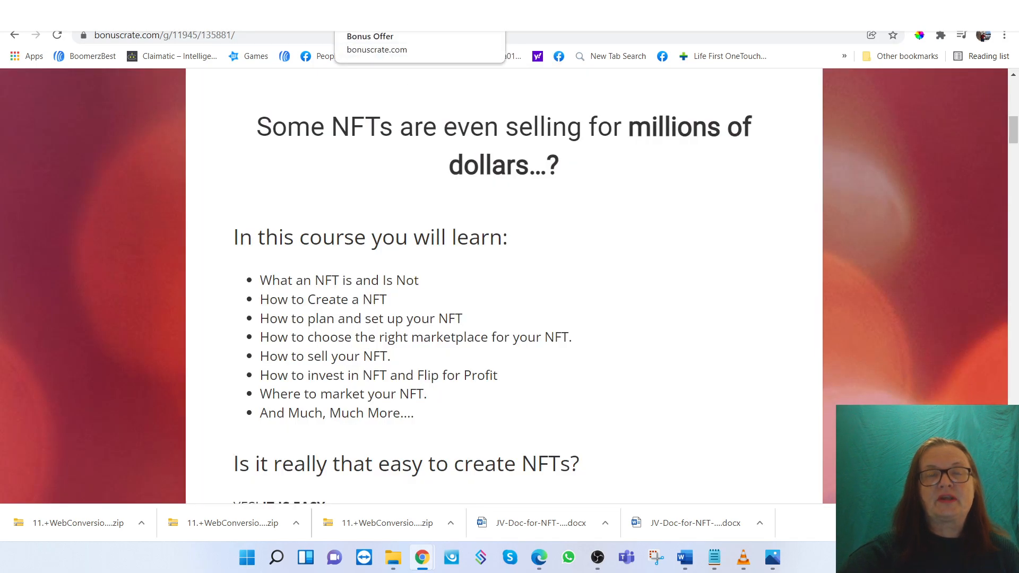
{"action": "mouse_move", "coordinate": [736, 207]}
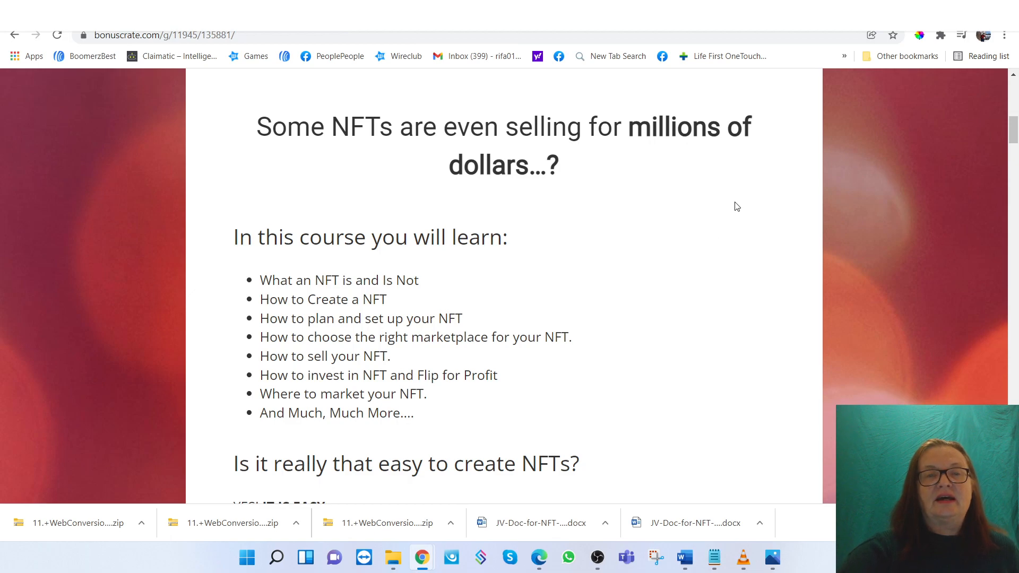
{"action": "mouse_move", "coordinate": [741, 202]}
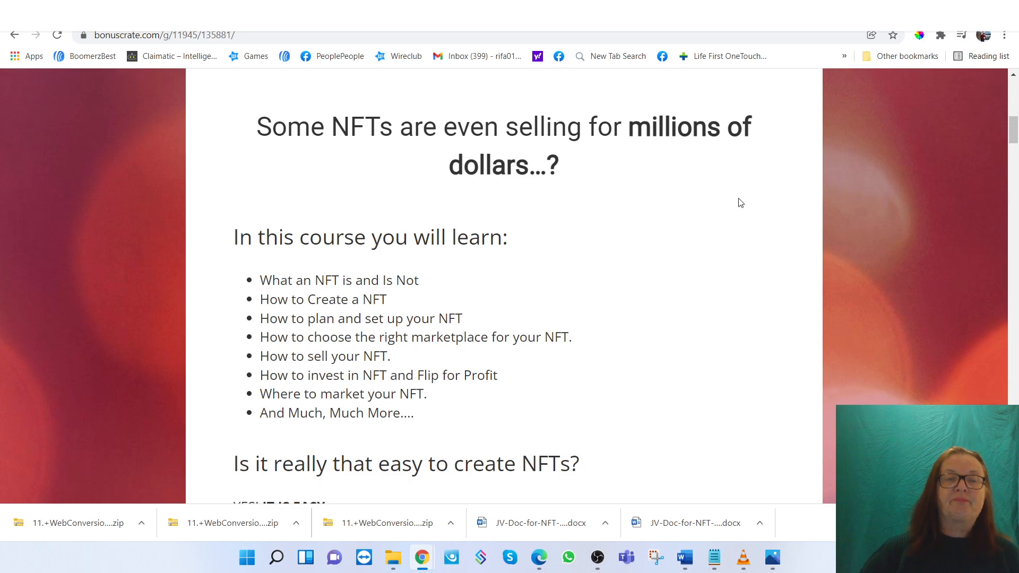
{"action": "mouse_move", "coordinate": [583, 317]}
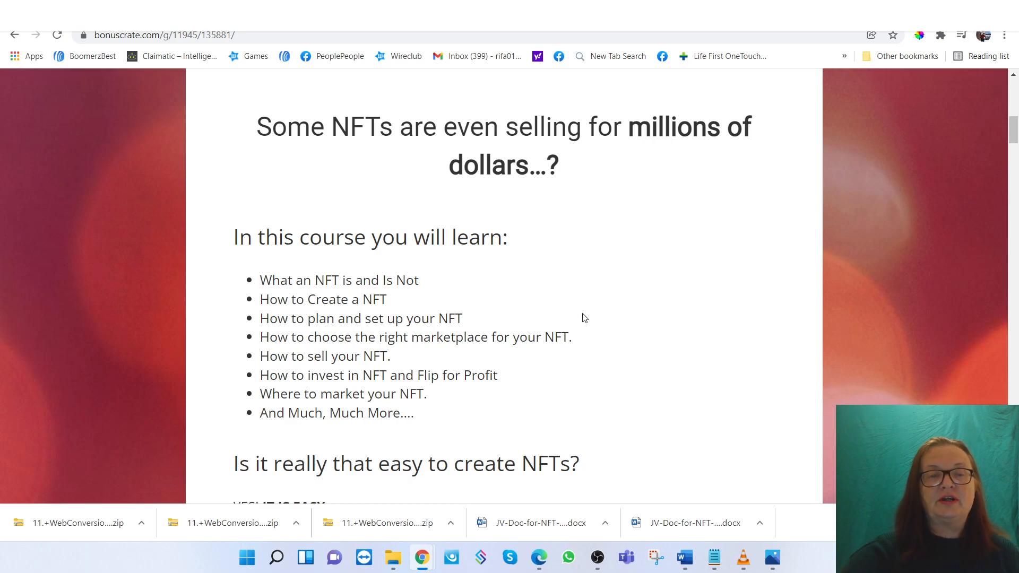
{"action": "scroll", "scroll_direction": "down", "scroll_amount": 3}
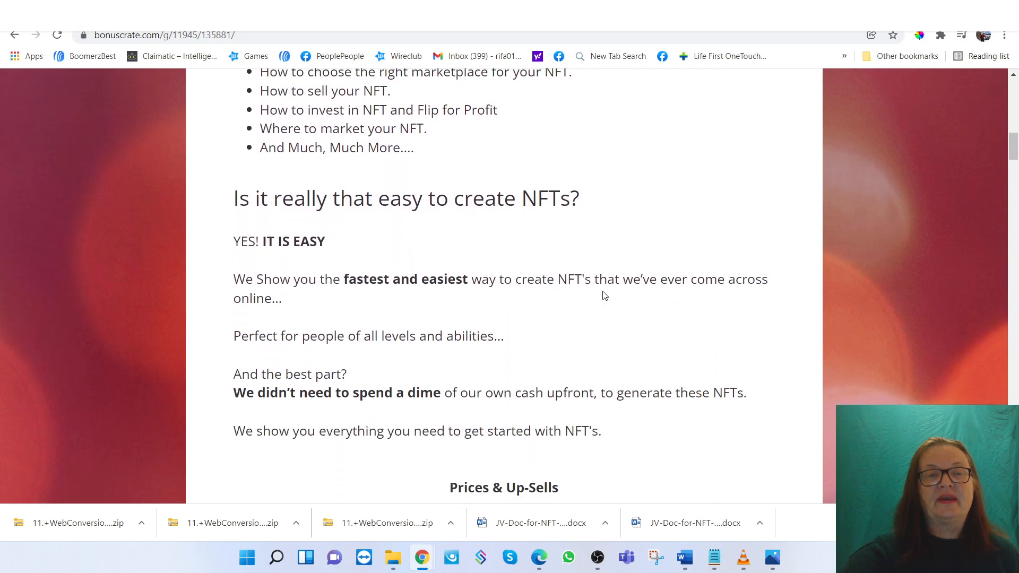
{"action": "scroll", "scroll_direction": "down", "scroll_amount": 3}
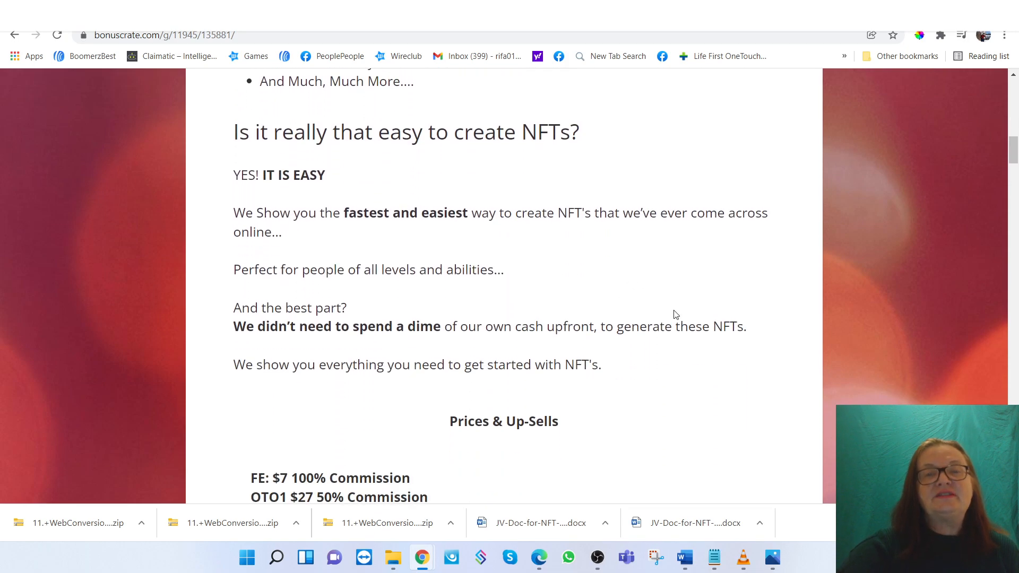
{"action": "mouse_move", "coordinate": [639, 272]}
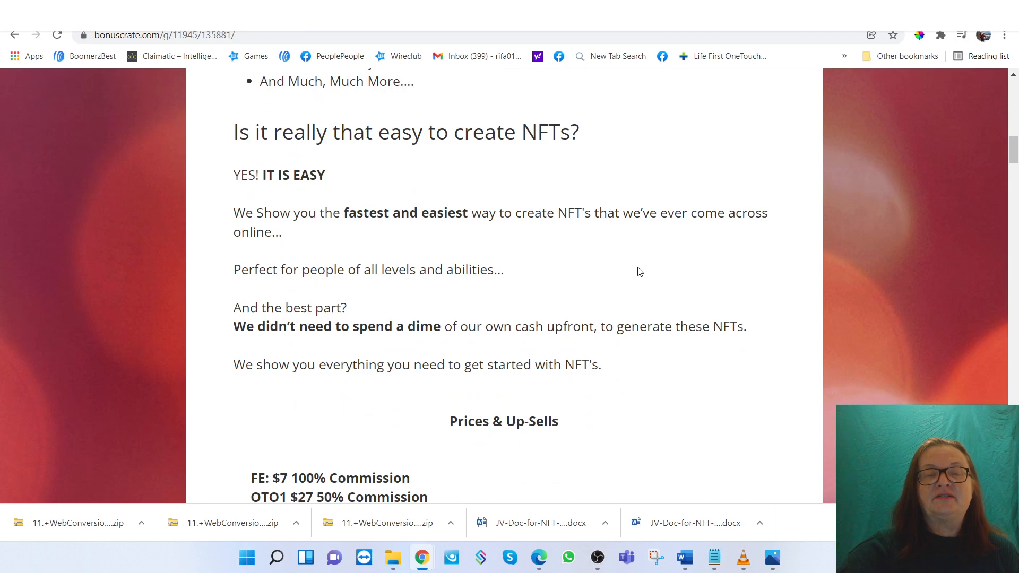
{"action": "mouse_move", "coordinate": [623, 262]}
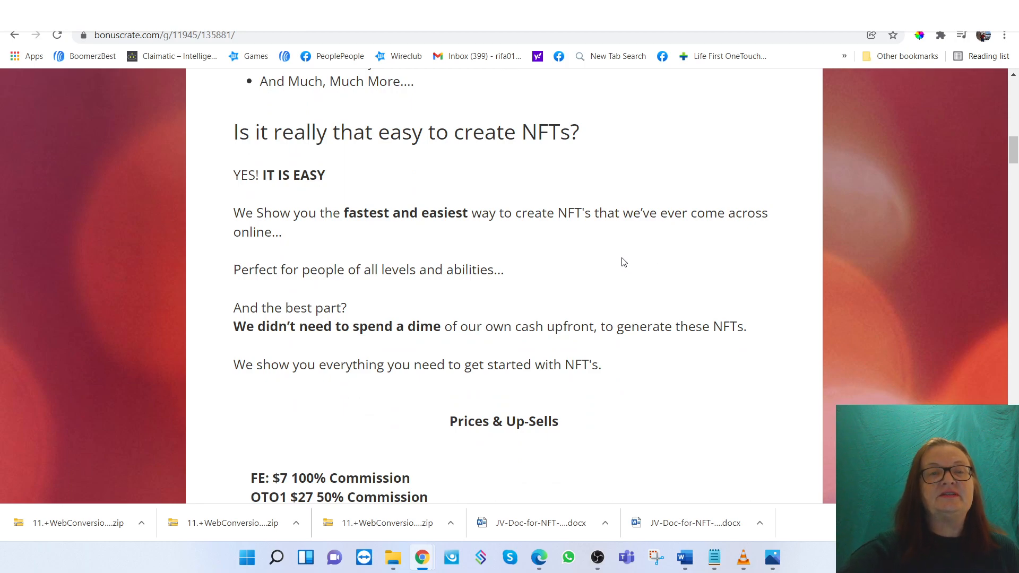
{"action": "mouse_move", "coordinate": [666, 263]}
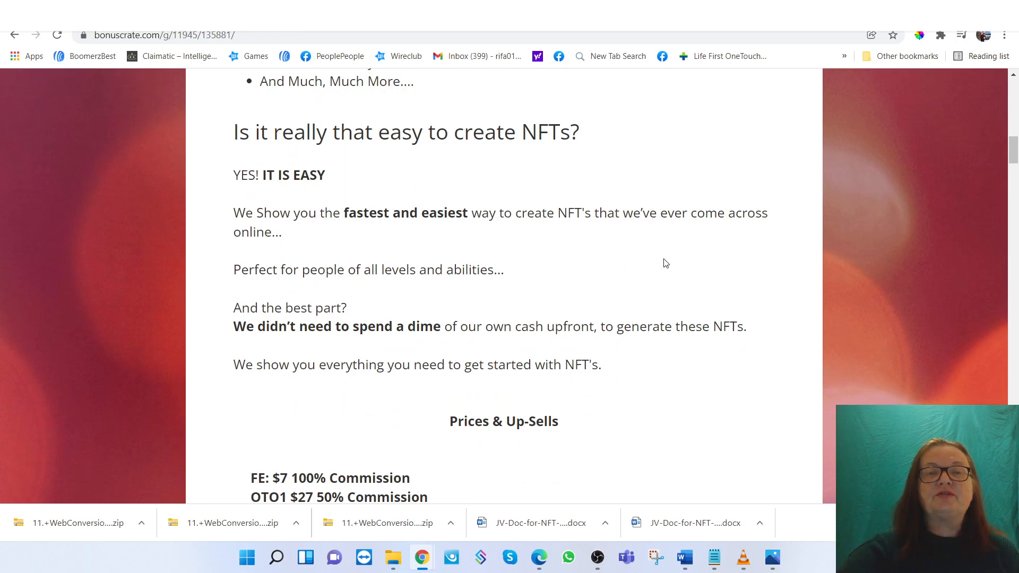
{"action": "mouse_move", "coordinate": [707, 257]}
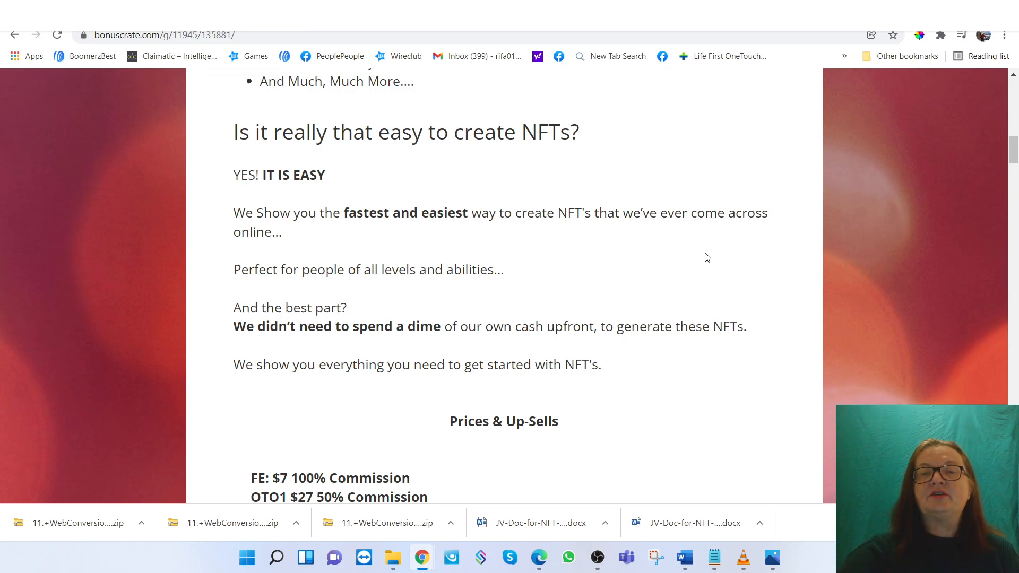
{"action": "mouse_move", "coordinate": [714, 272]}
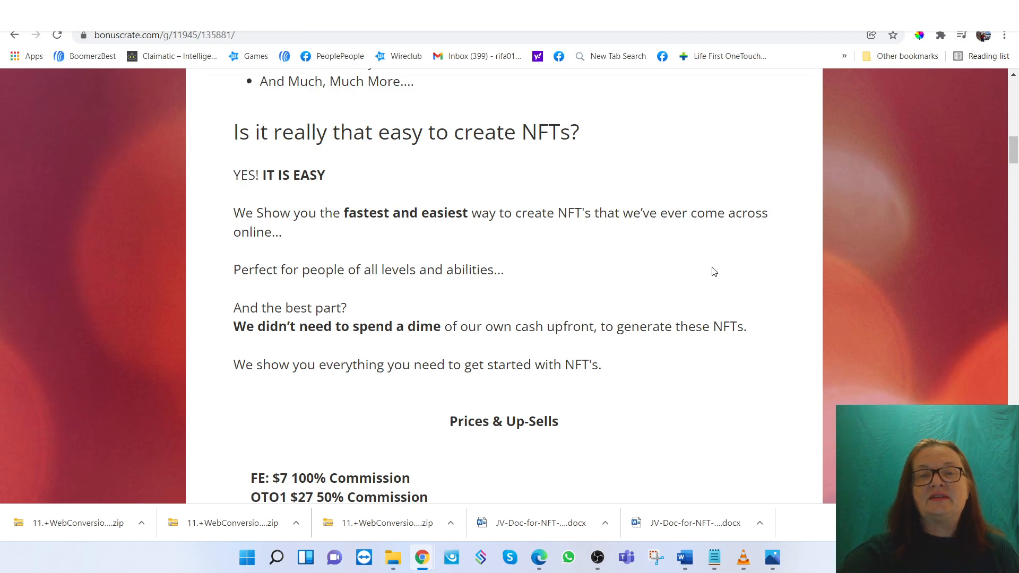
{"action": "scroll", "scroll_direction": "down", "scroll_amount": 3}
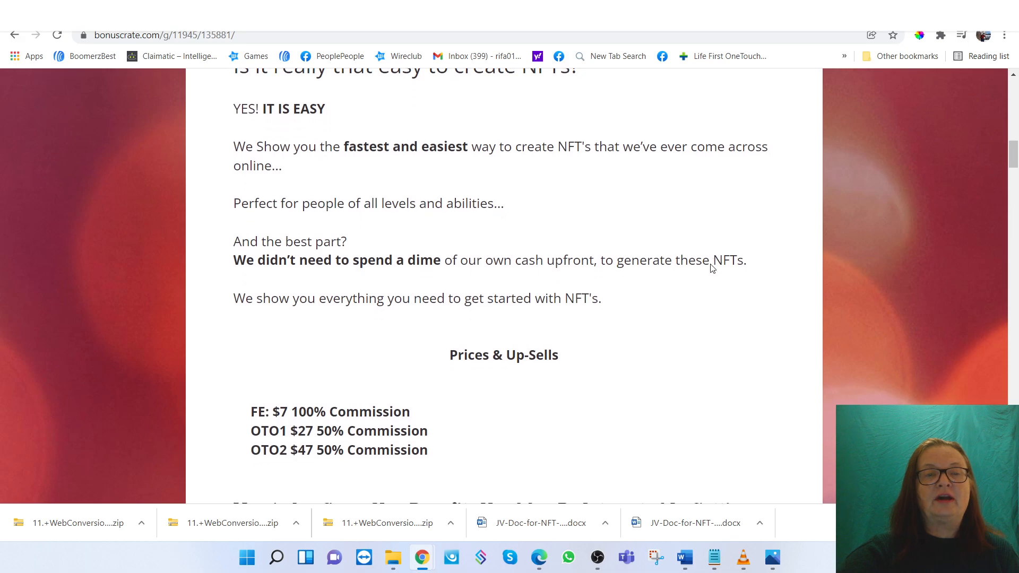
{"action": "scroll", "scroll_direction": "down", "scroll_amount": 3}
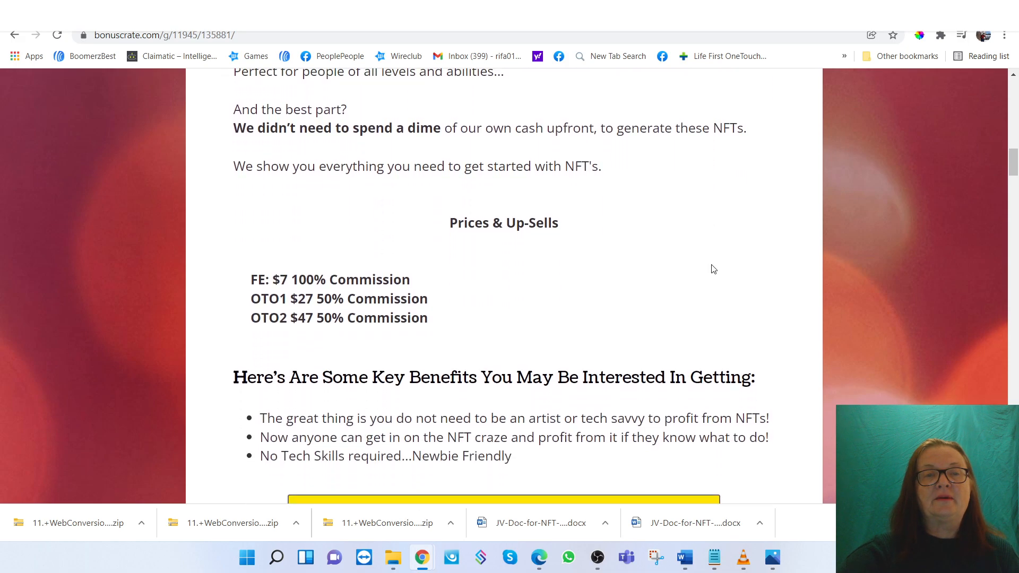
{"action": "mouse_move", "coordinate": [718, 214]}
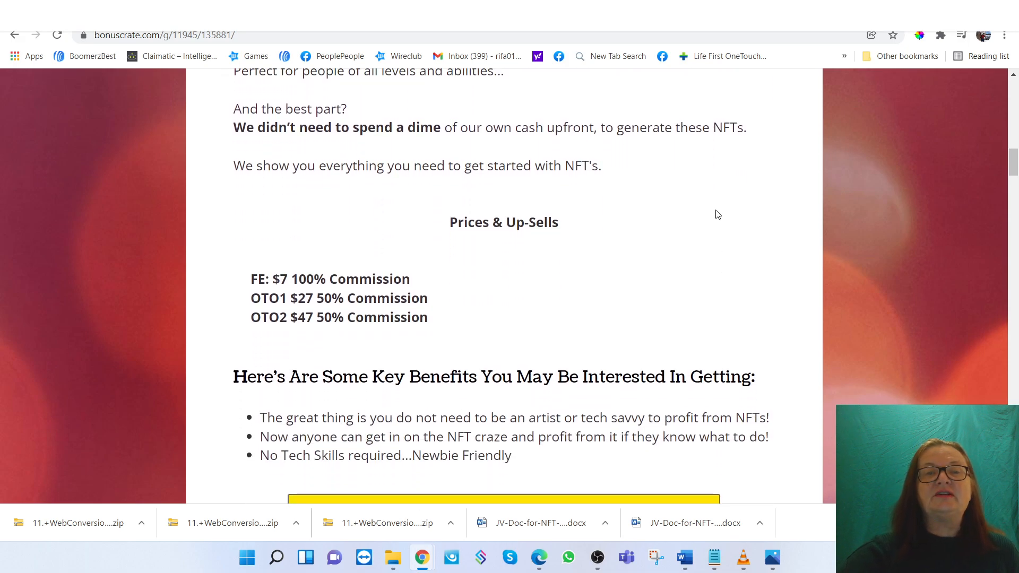
{"action": "mouse_move", "coordinate": [685, 167]}
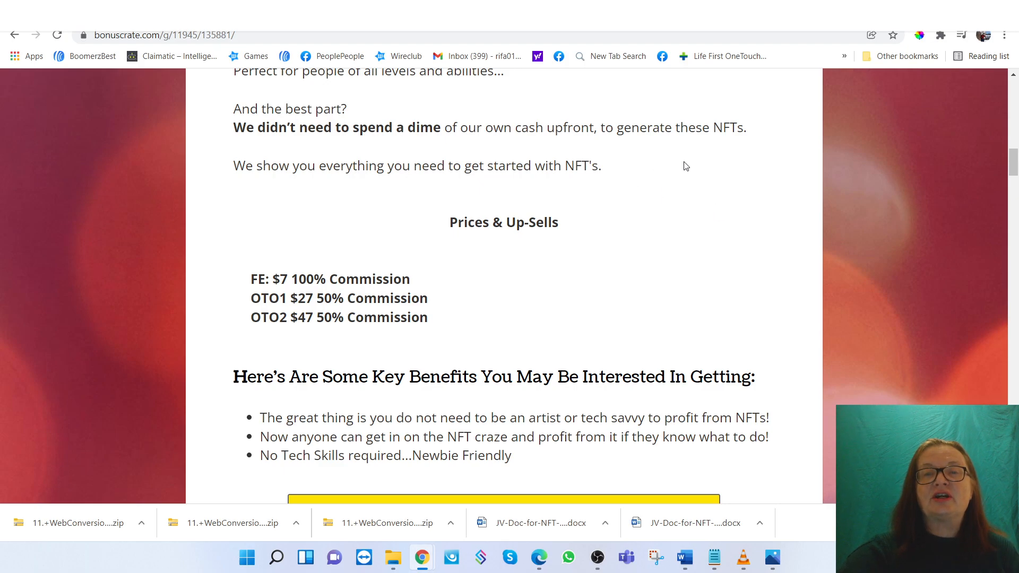
{"action": "mouse_move", "coordinate": [682, 173]}
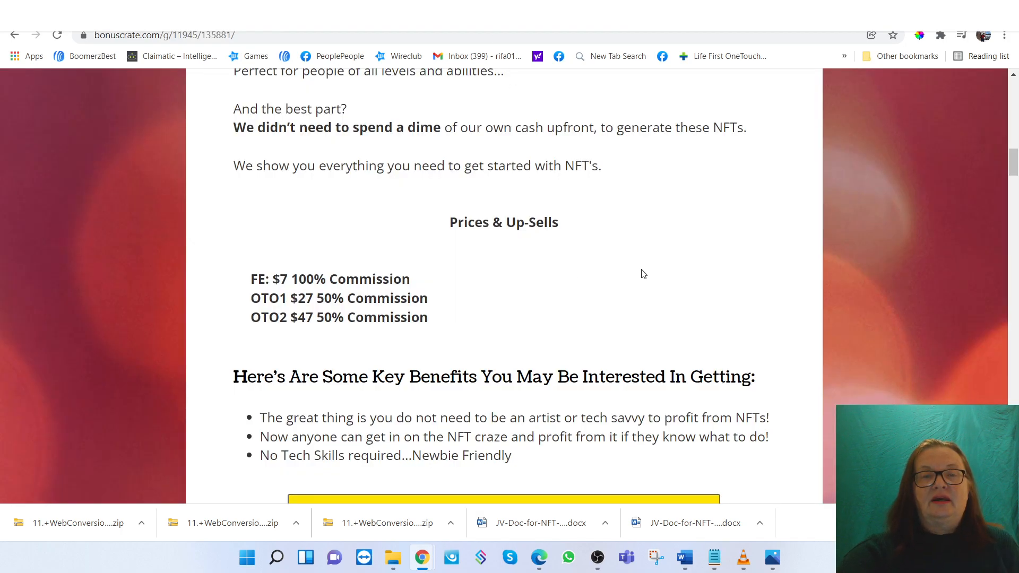
{"action": "scroll", "scroll_direction": "down", "scroll_amount": 3}
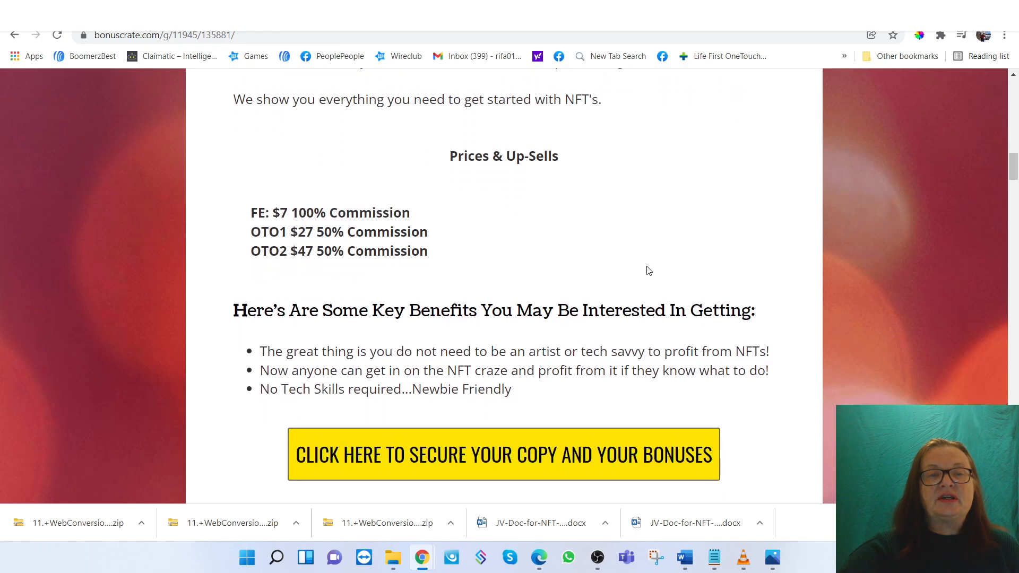
{"action": "mouse_move", "coordinate": [281, 299]}
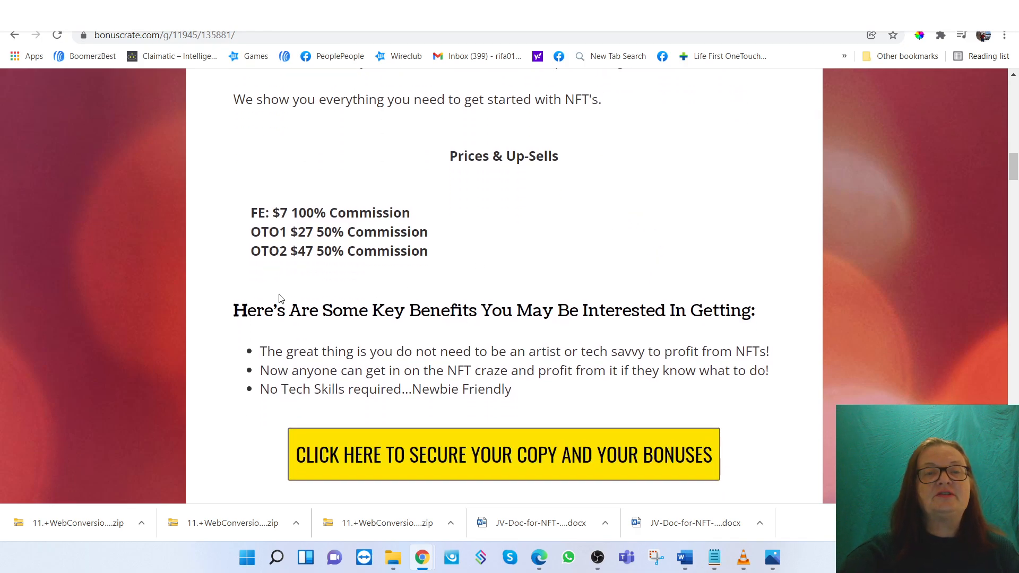
{"action": "mouse_move", "coordinate": [297, 270]}
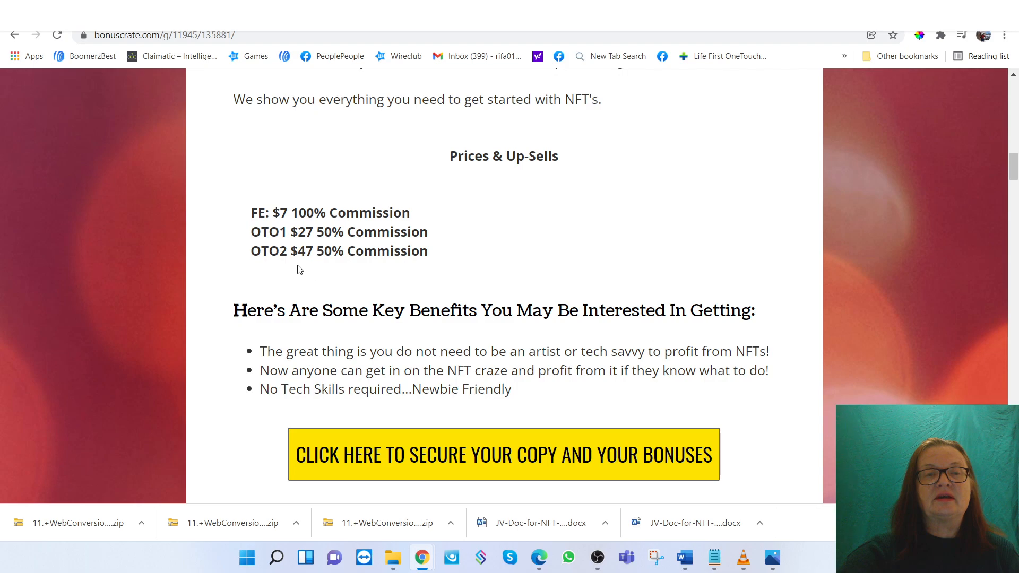
{"action": "mouse_move", "coordinate": [312, 234]}
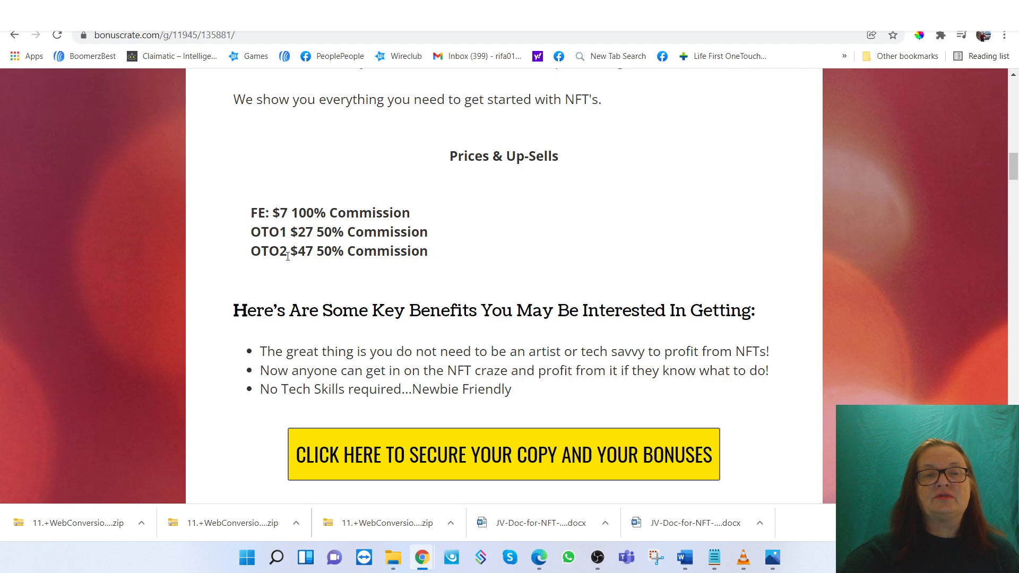
Scroll through bonuses #1–#5 down to the Special Bonuses image with all vendor bonuses
{"action": "scroll", "scroll_direction": "down", "scroll_amount": 3}
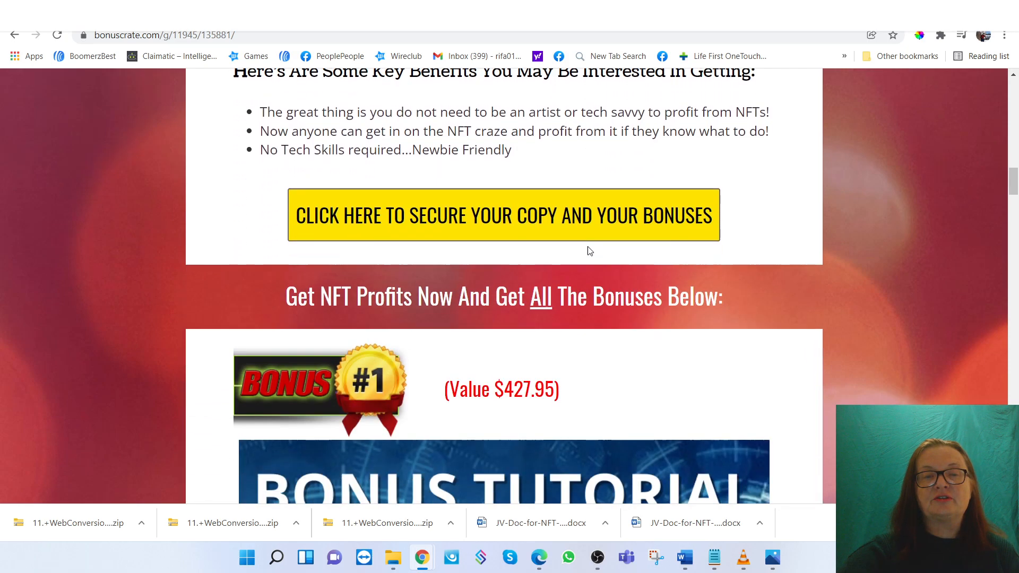
{"action": "scroll", "scroll_direction": "down", "scroll_amount": 3}
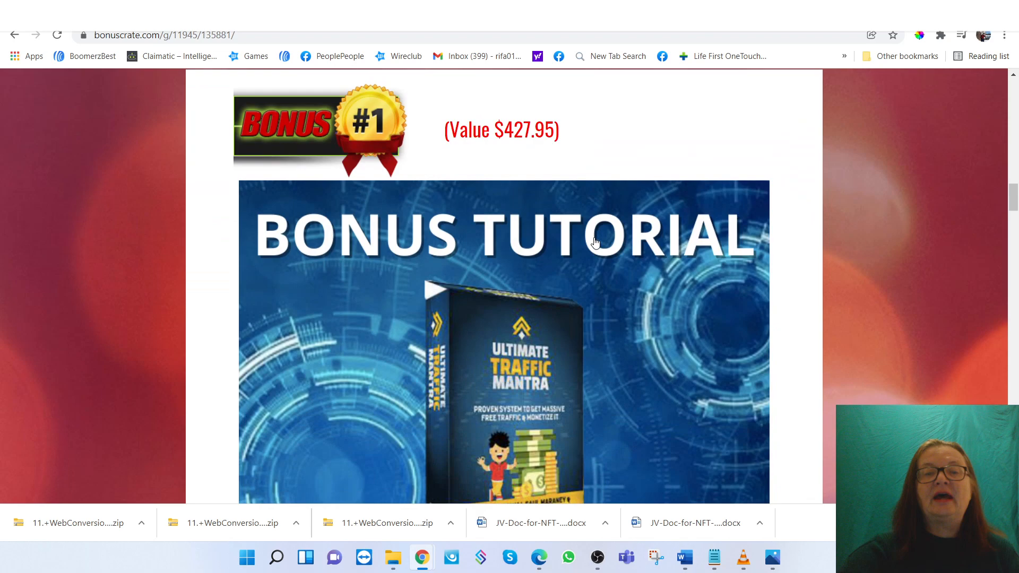
{"action": "scroll", "scroll_direction": "down", "scroll_amount": 3}
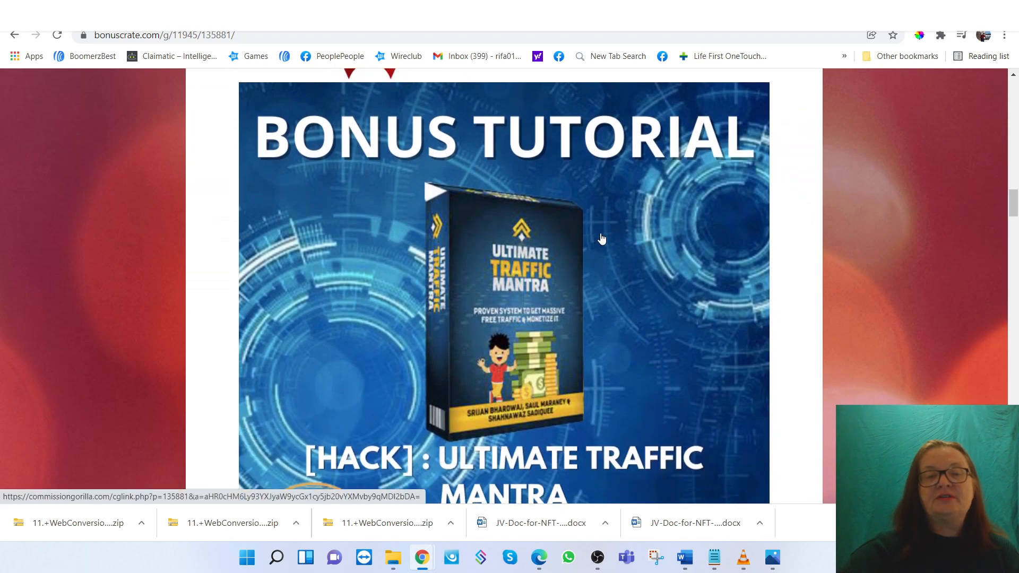
{"action": "mouse_move", "coordinate": [603, 232]}
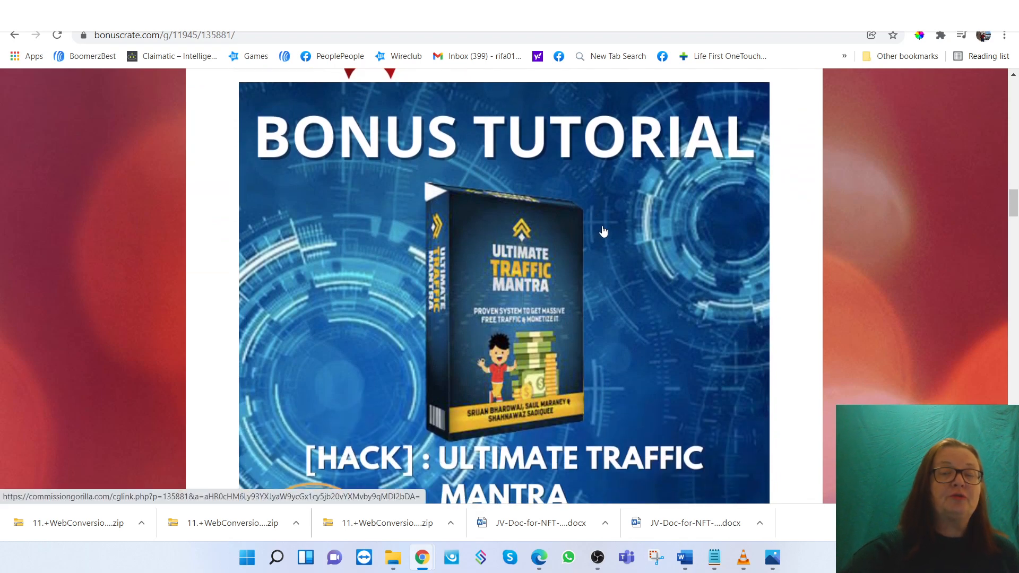
{"action": "mouse_move", "coordinate": [617, 239]}
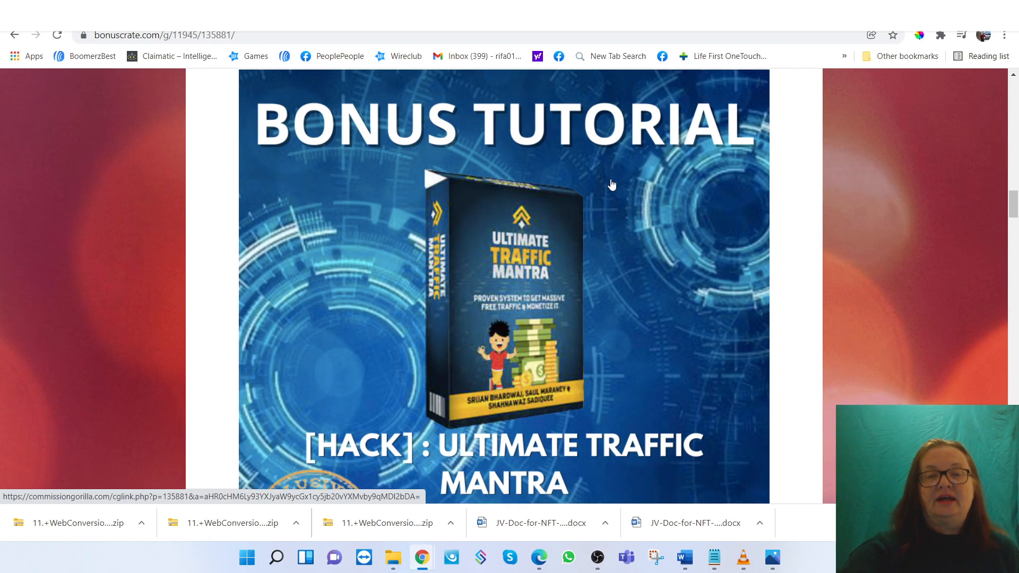
{"action": "scroll", "scroll_direction": "down", "scroll_amount": 3}
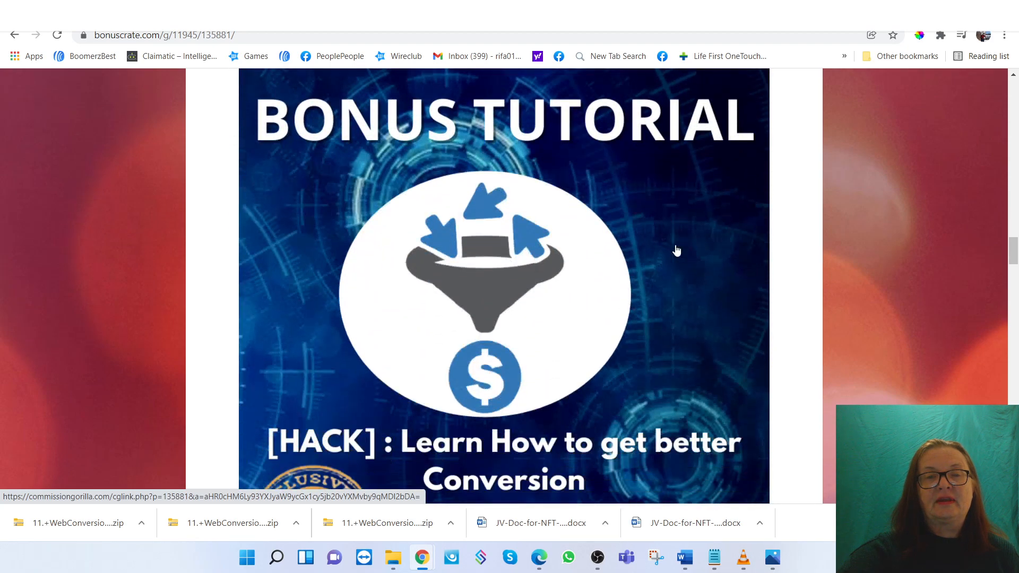
{"action": "scroll", "scroll_direction": "down", "scroll_amount": 3}
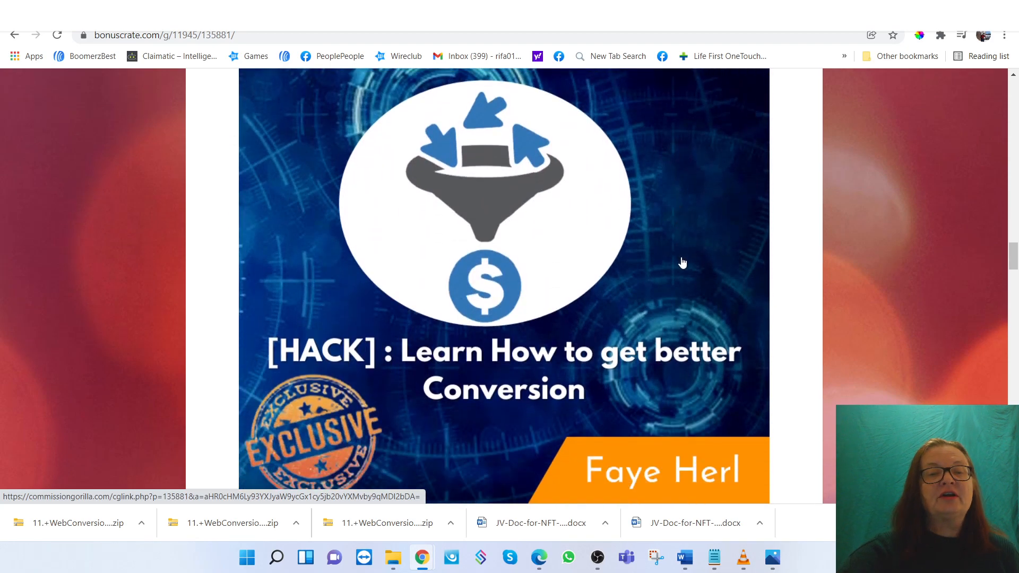
{"action": "scroll", "scroll_direction": "down", "scroll_amount": 3}
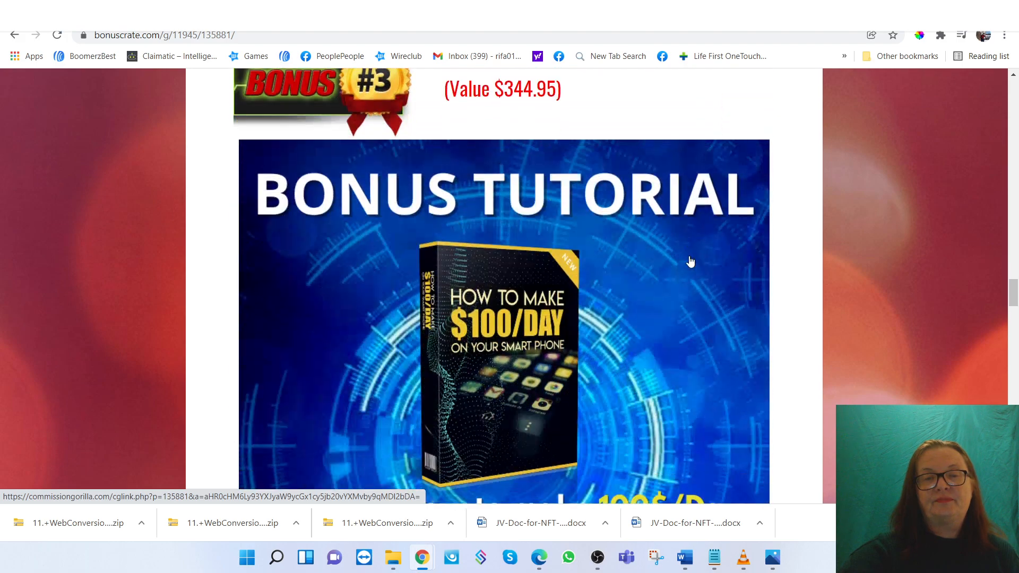
{"action": "scroll", "scroll_direction": "down", "scroll_amount": 3}
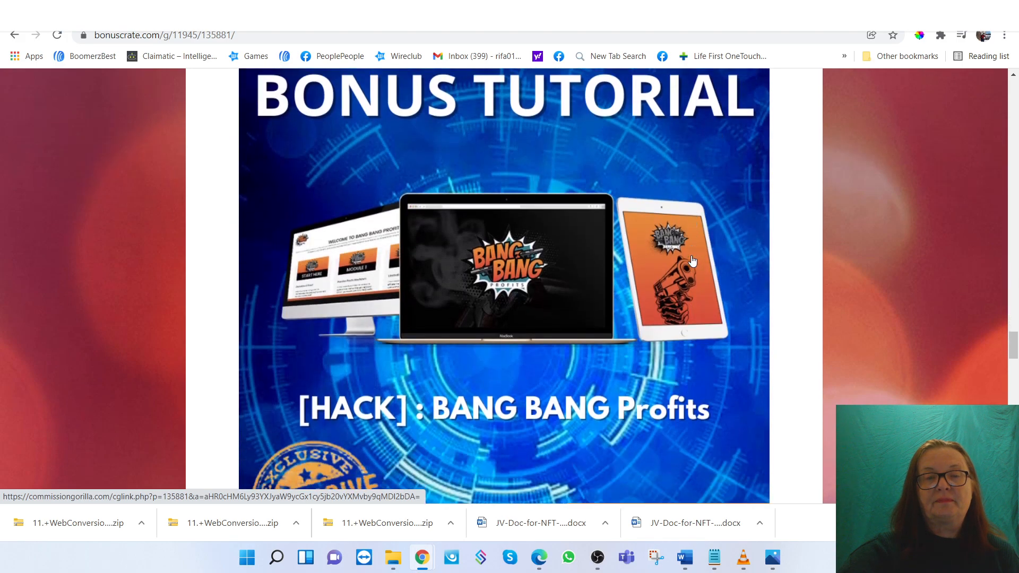
{"action": "scroll", "scroll_direction": "down", "scroll_amount": 3}
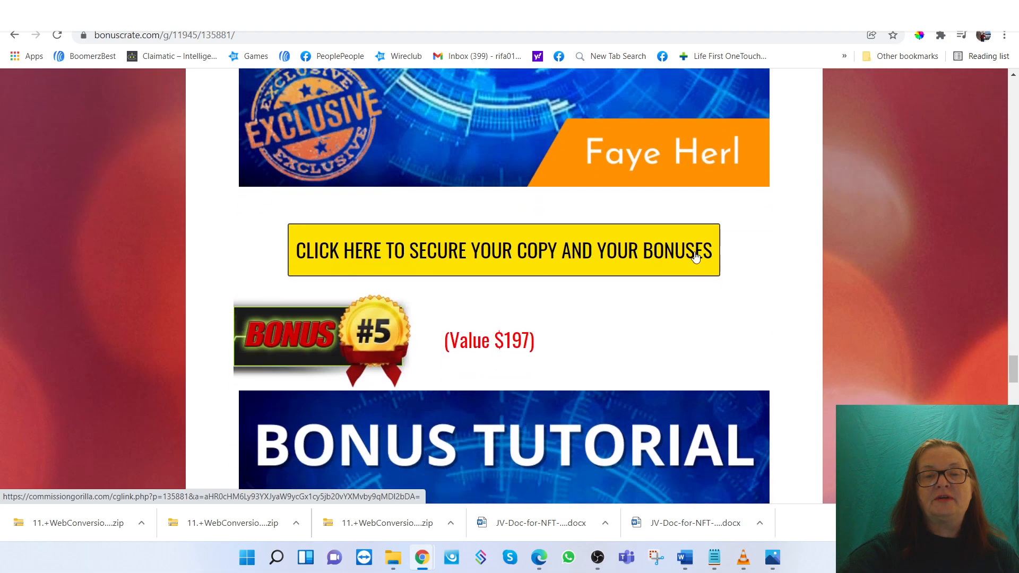
{"action": "scroll", "scroll_direction": "up", "scroll_amount": 3}
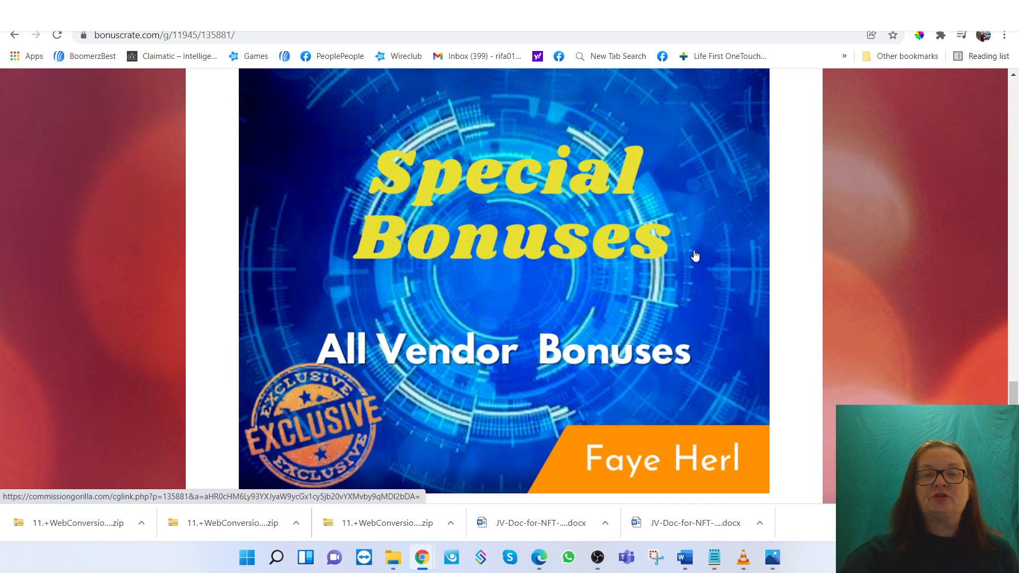
{"action": "scroll", "scroll_direction": "up", "scroll_amount": 3}
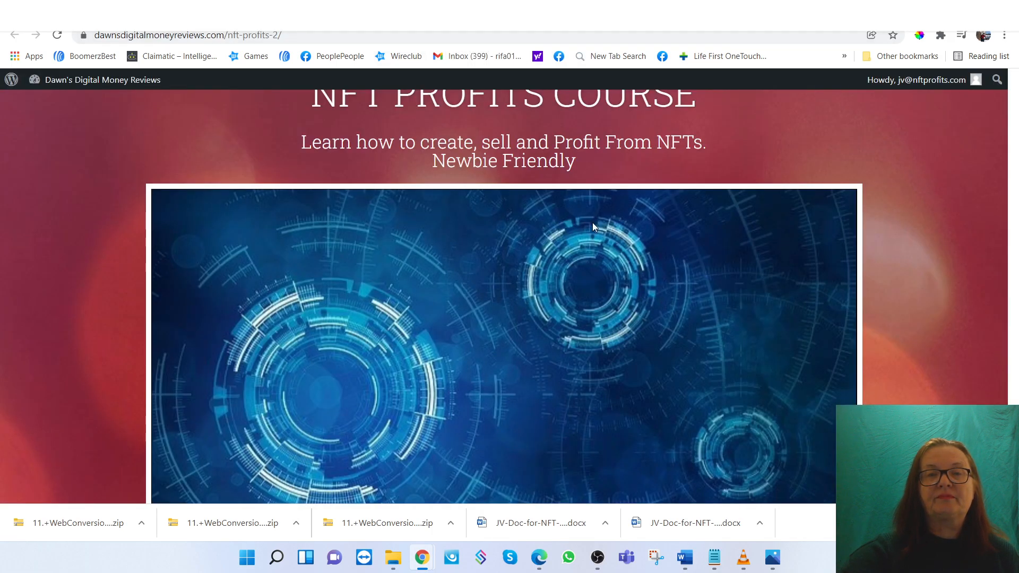
Bring the NFT Profits sales video into view and start it playing
{"action": "scroll", "scroll_direction": "down", "scroll_amount": 3}
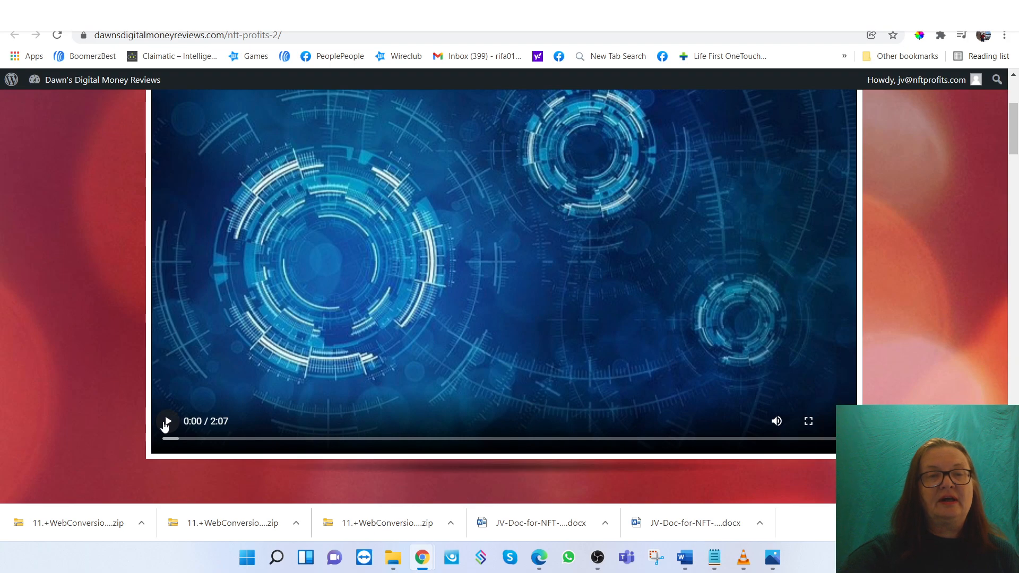
{"action": "scroll", "scroll_direction": "up", "scroll_amount": 3}
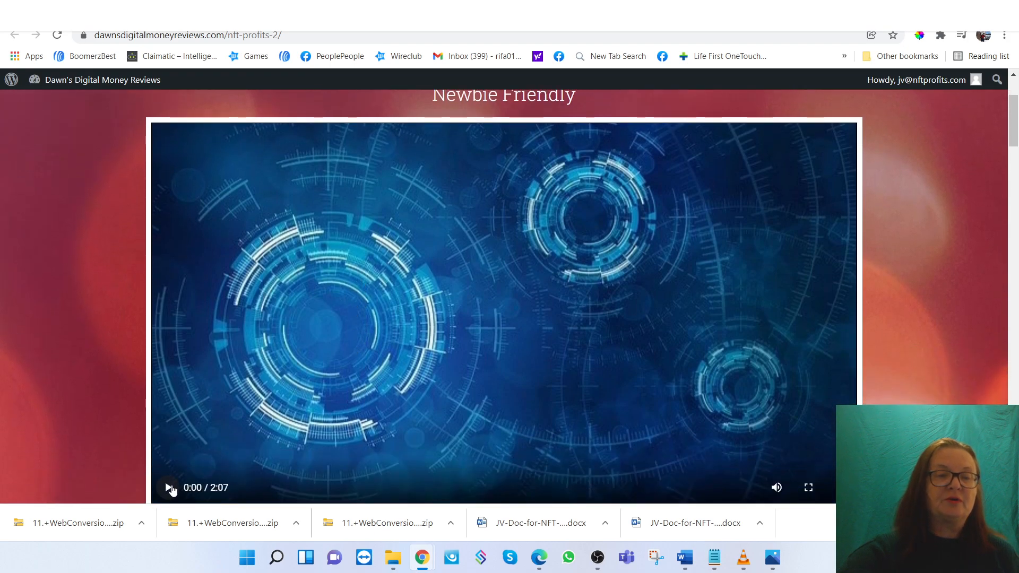
{"action": "left_click", "coordinate": [169, 488]}
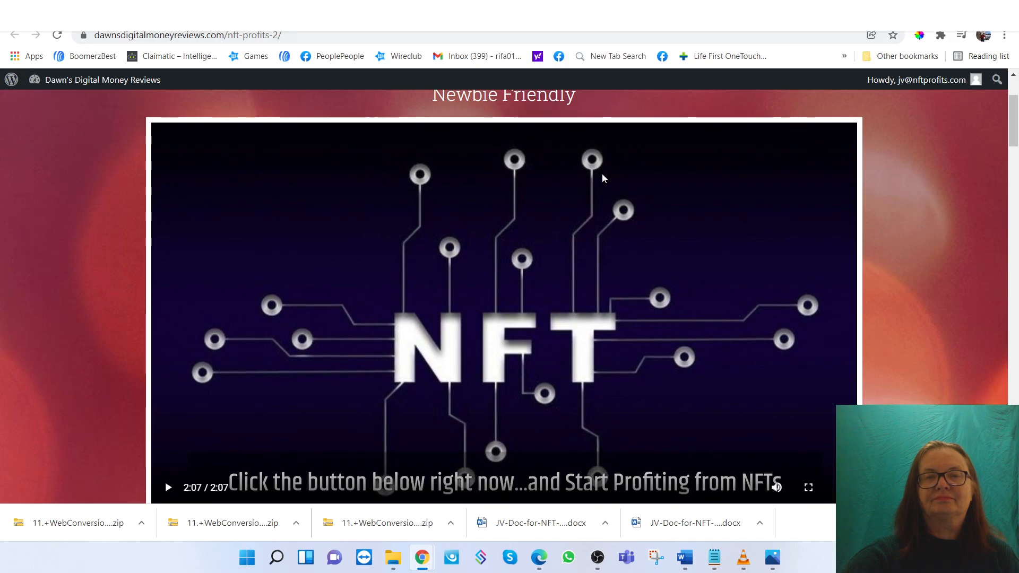
After the sales video ends at 2:07, switch back to the BonusCrate bonus page
{"action": "left_click", "coordinate": [168, 487]}
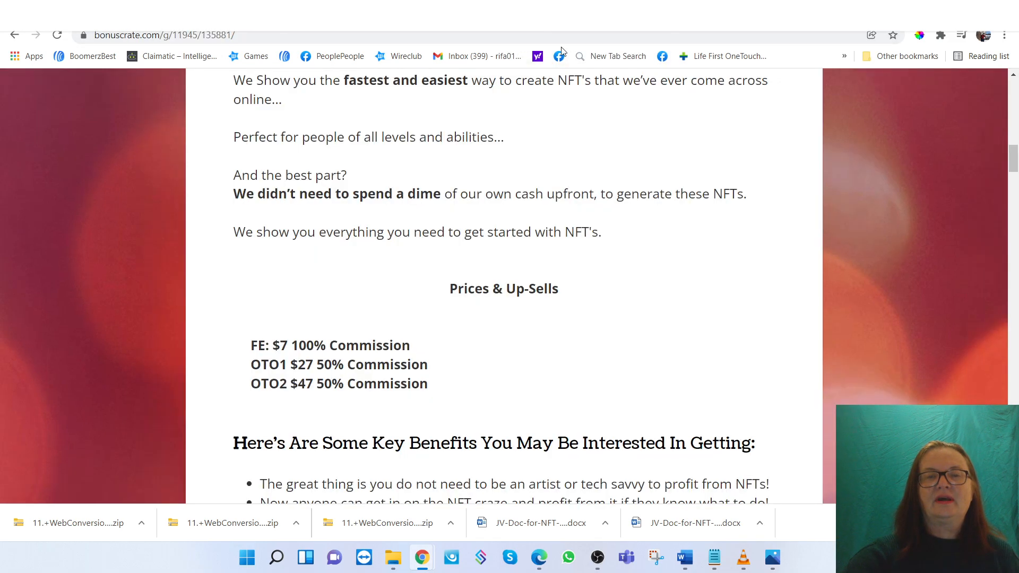
Scroll down to Bonus #1, the Ultimate Traffic Mantra tutorial valued at $427.95
{"action": "scroll", "scroll_direction": "down", "scroll_amount": 3}
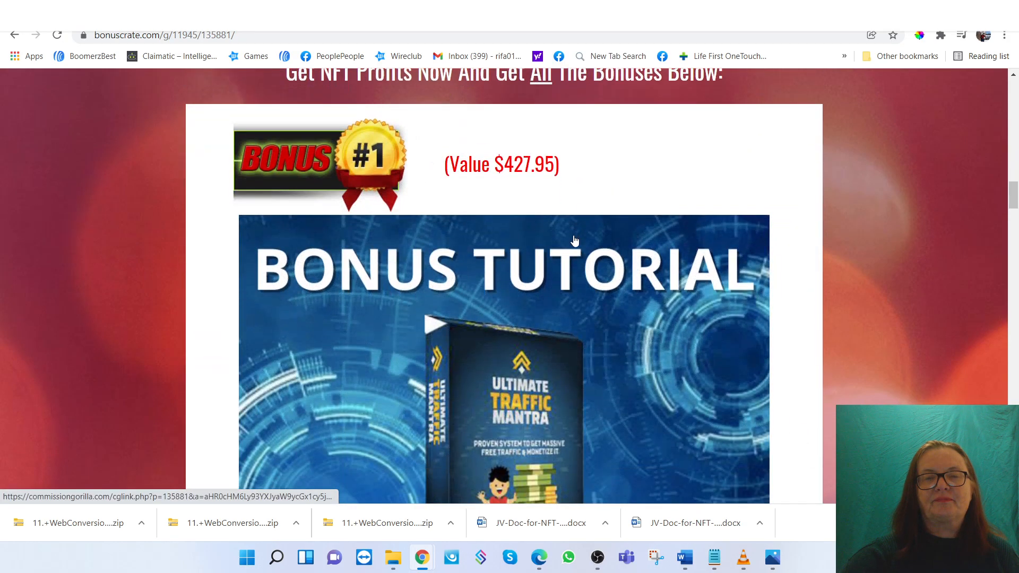
{"action": "scroll", "scroll_direction": "down", "scroll_amount": 3}
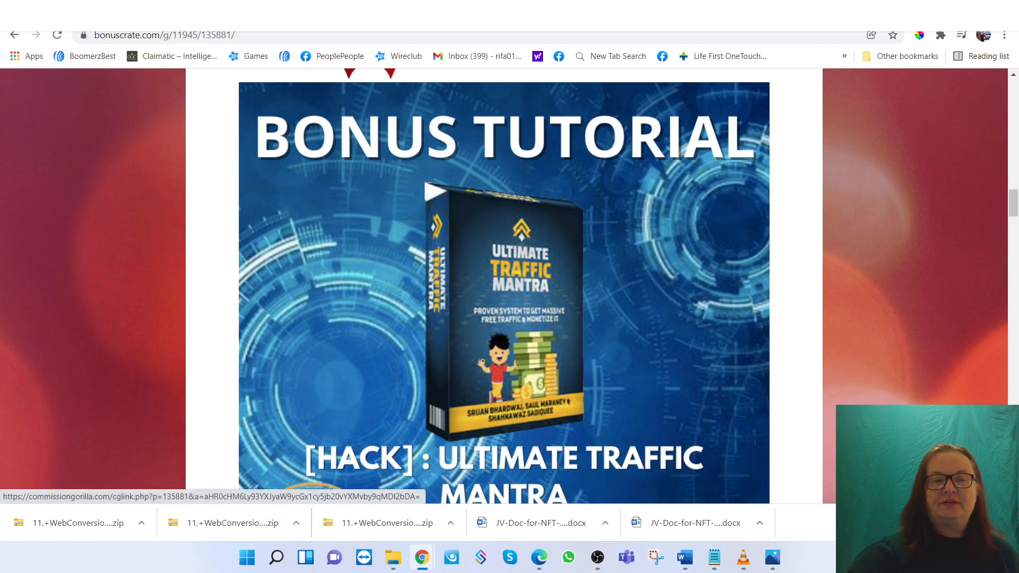
{"action": "mouse_move", "coordinate": [786, 557]}
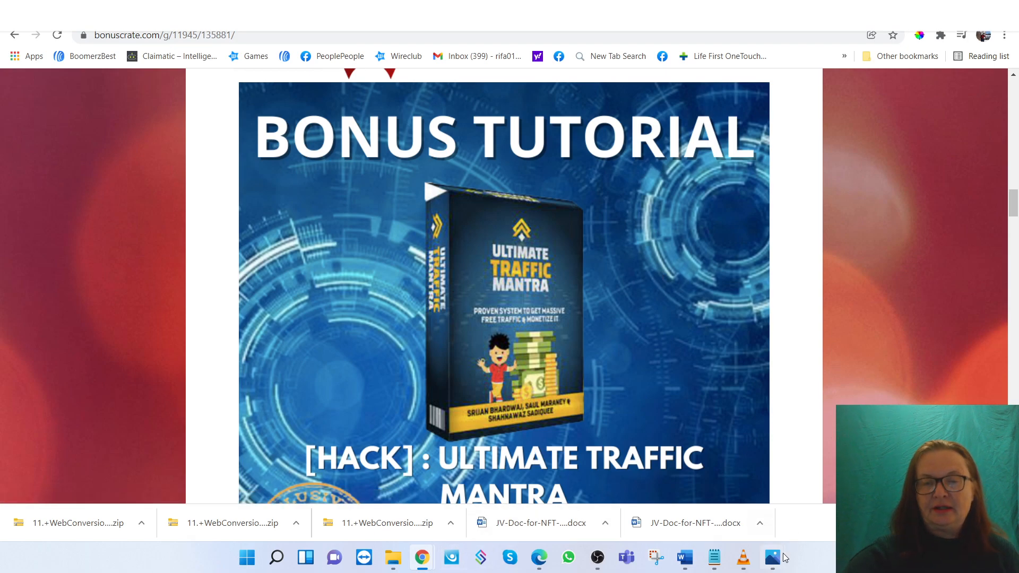
{"action": "scroll", "scroll_direction": "down", "scroll_amount": 3}
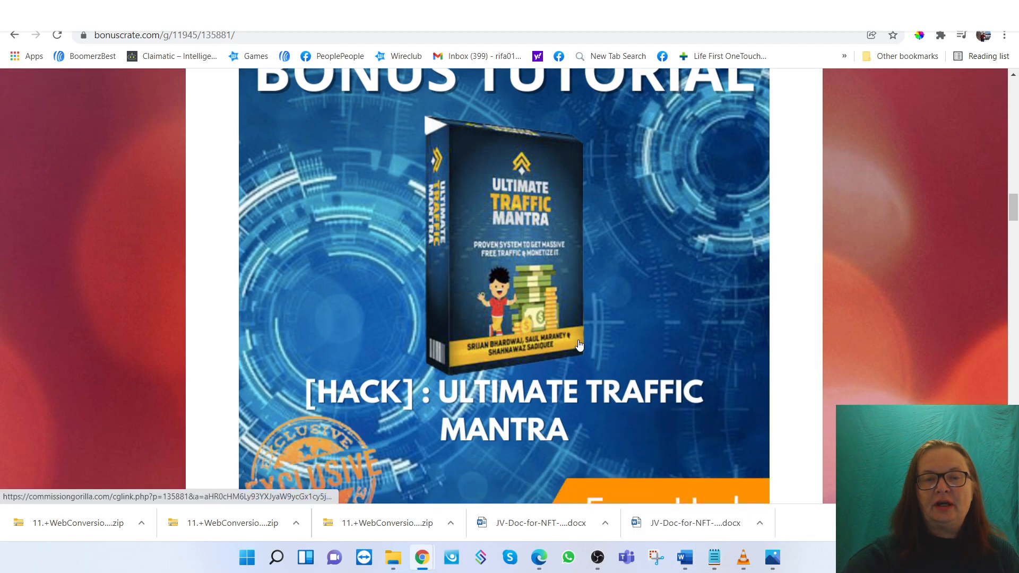
{"action": "mouse_move", "coordinate": [552, 294]}
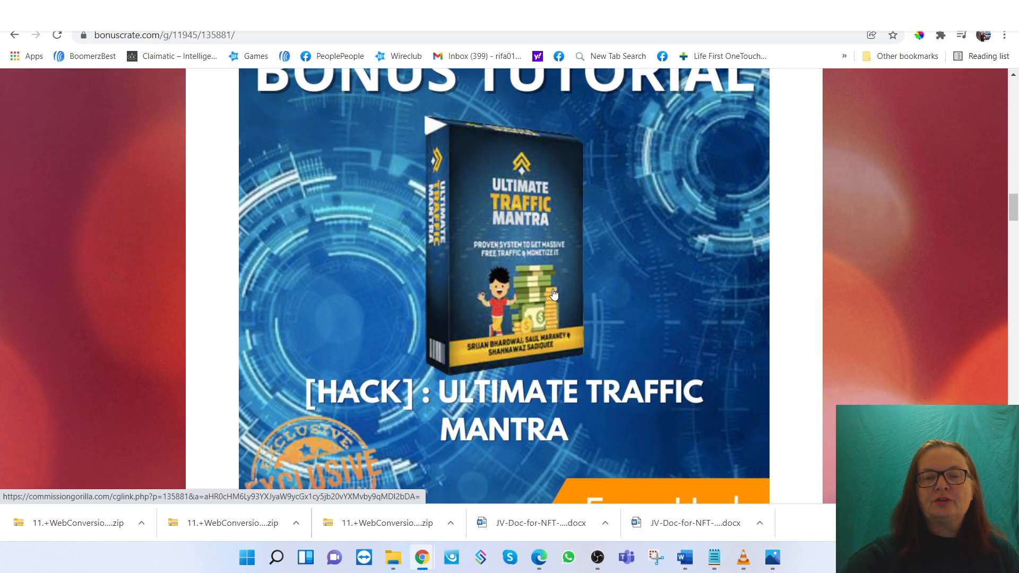
{"action": "mouse_move", "coordinate": [722, 57]}
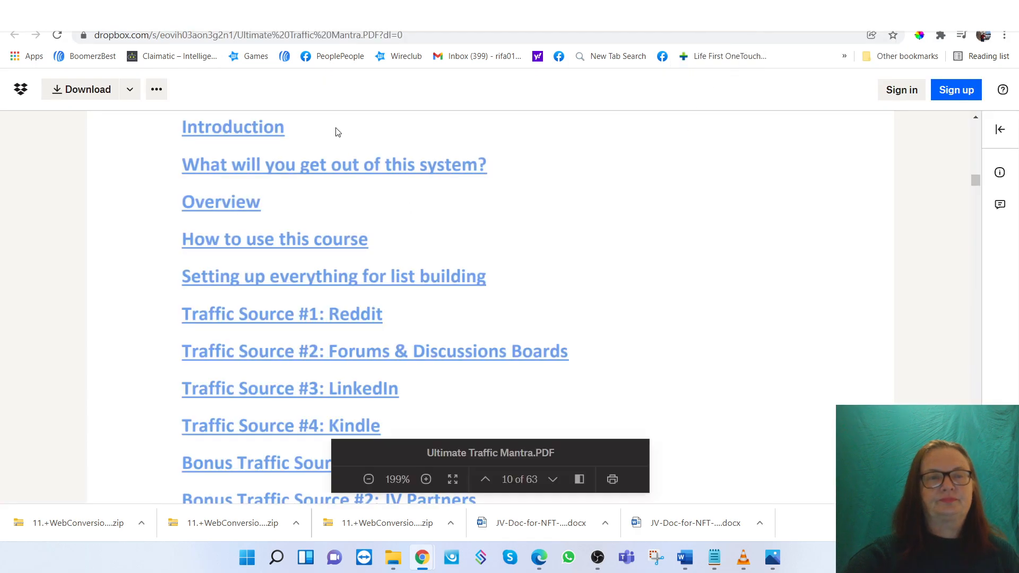
{"action": "mouse_move", "coordinate": [618, 257]}
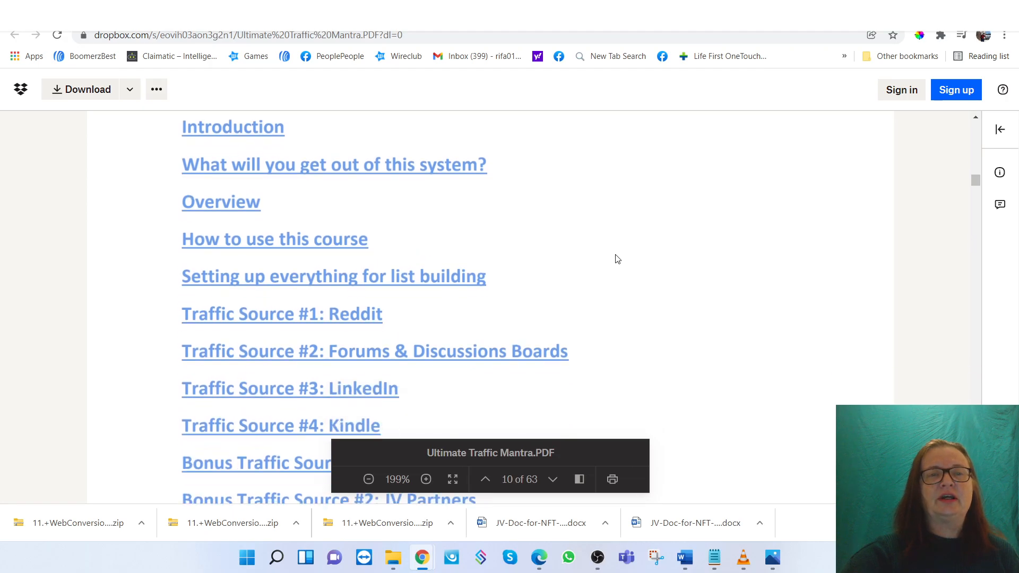
{"action": "mouse_move", "coordinate": [474, 282]}
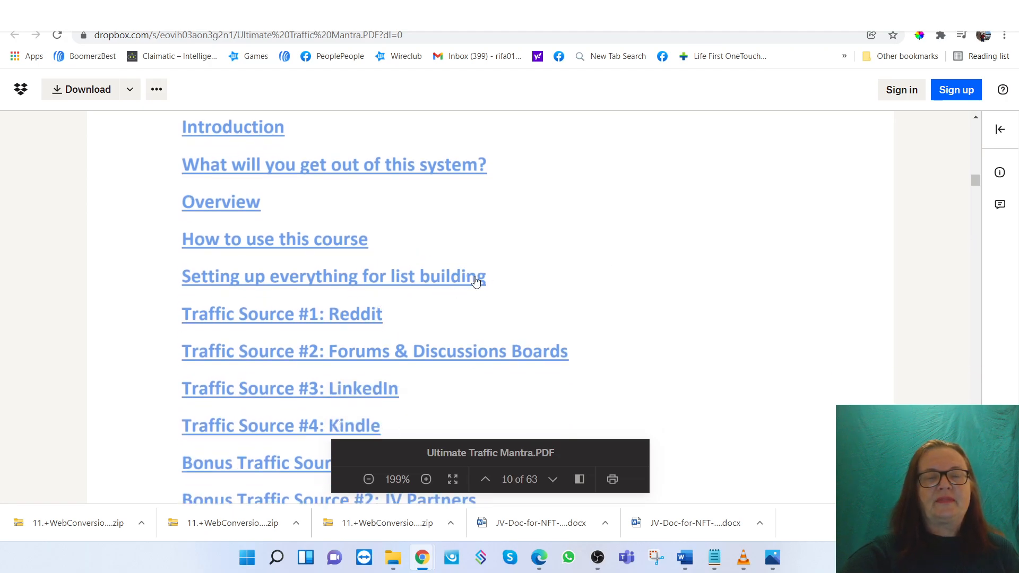
{"action": "mouse_move", "coordinate": [598, 291]}
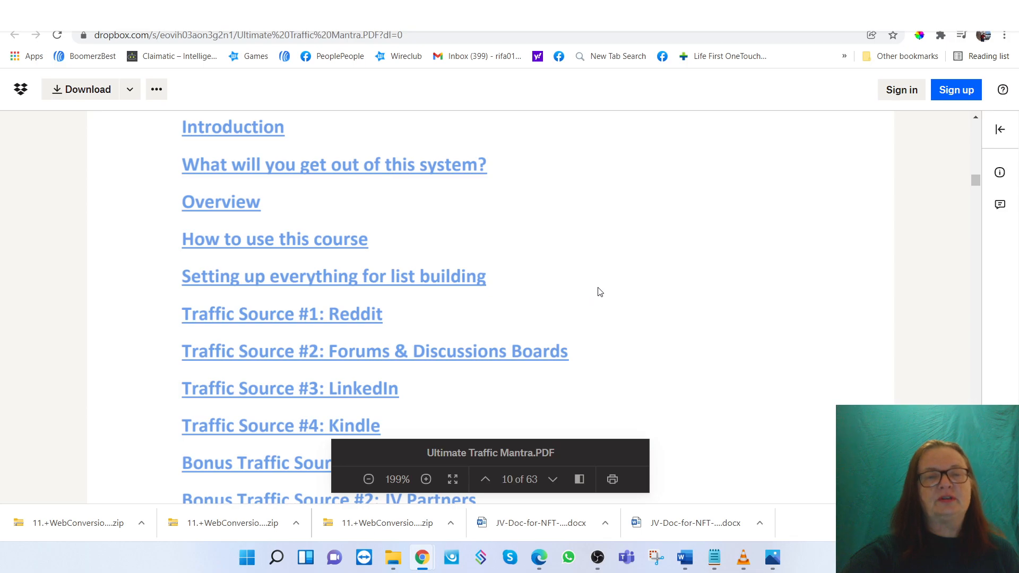
Scroll through the Ultimate Traffic Mantra PDF's table of contents down to Final Words
{"action": "scroll", "scroll_direction": "down", "scroll_amount": 3}
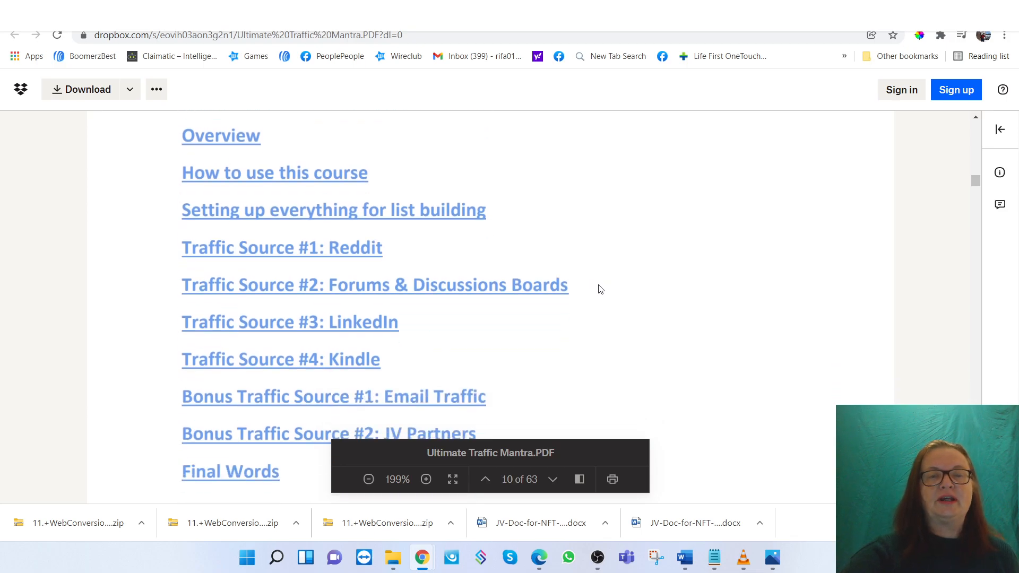
{"action": "mouse_move", "coordinate": [528, 365]}
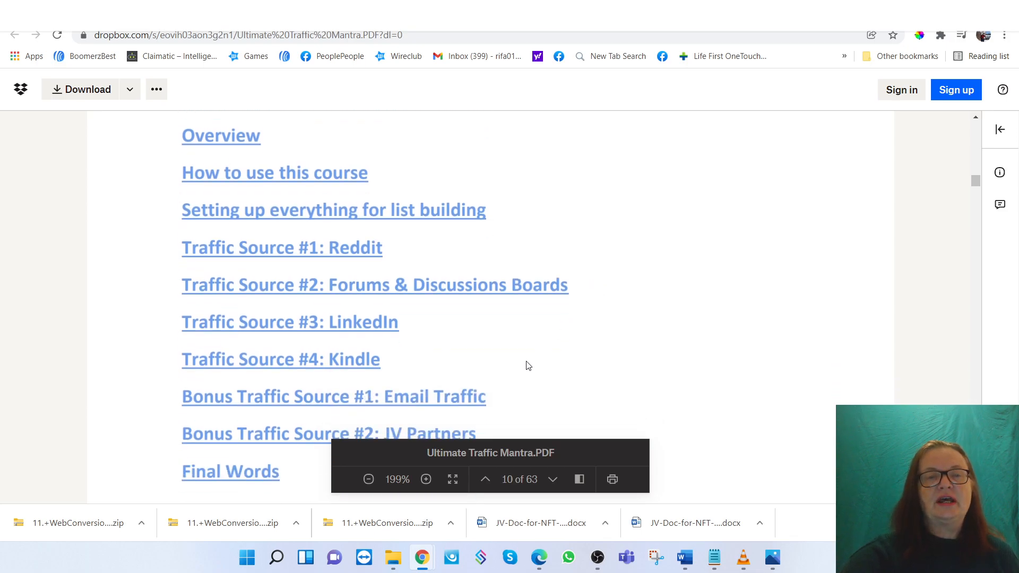
{"action": "scroll", "scroll_direction": "down", "scroll_amount": 3}
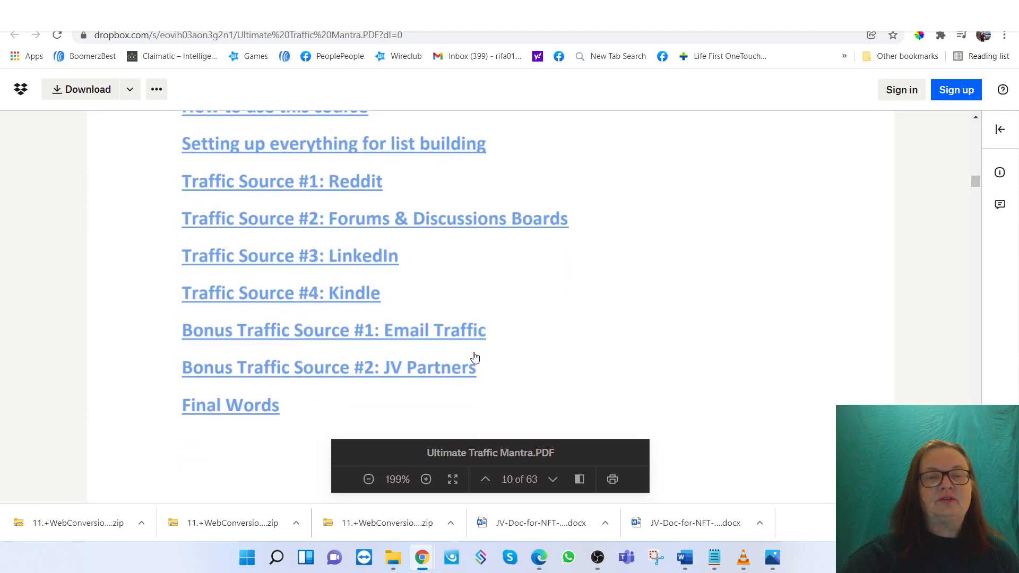
{"action": "mouse_move", "coordinate": [532, 220]}
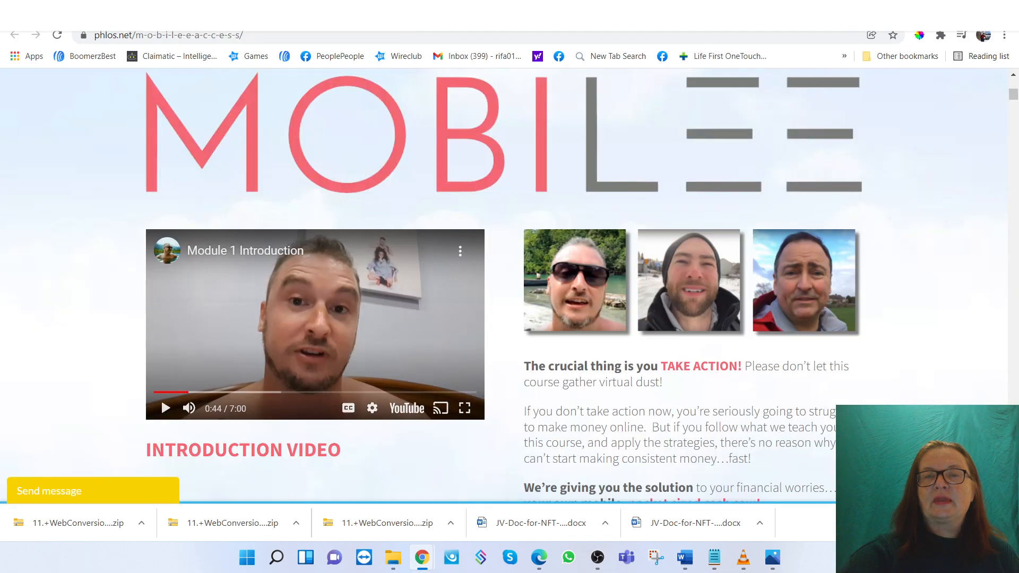
Resume the Module 1 Introduction video on the MobiLee members page
{"action": "scroll", "scroll_direction": "up", "scroll_amount": 3}
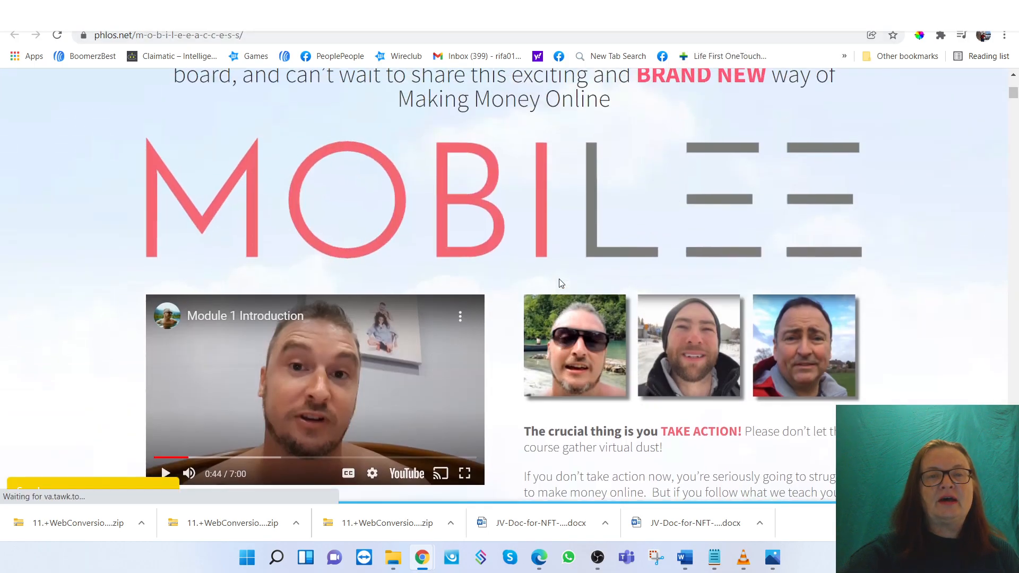
{"action": "scroll", "scroll_direction": "down", "scroll_amount": 3}
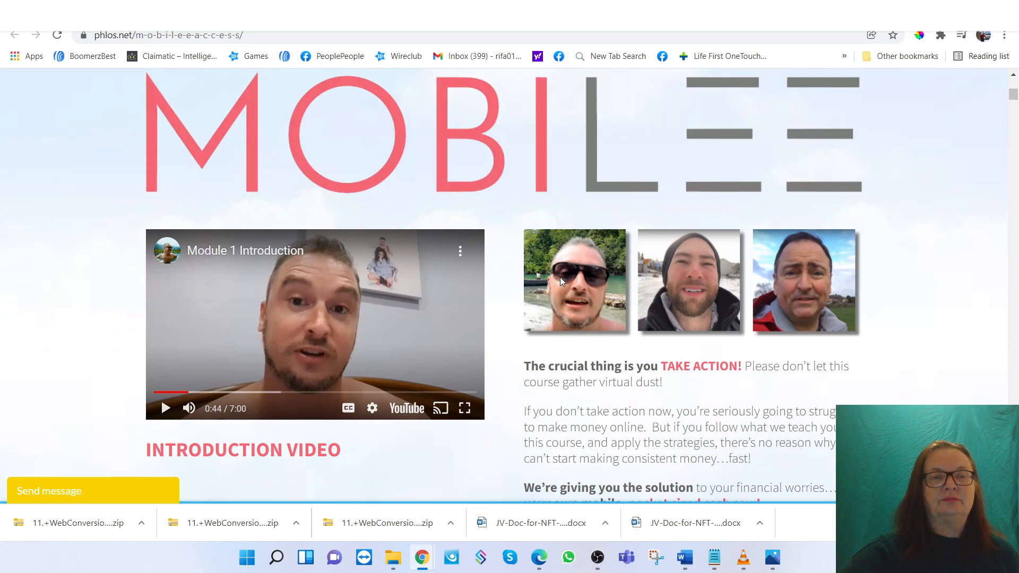
{"action": "mouse_move", "coordinate": [189, 408]}
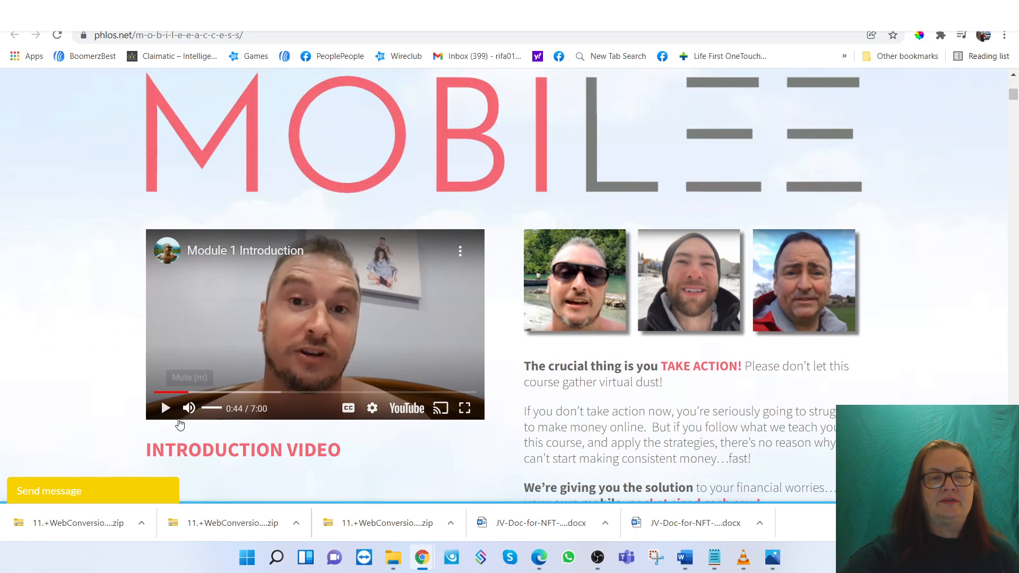
{"action": "left_click", "coordinate": [166, 407]}
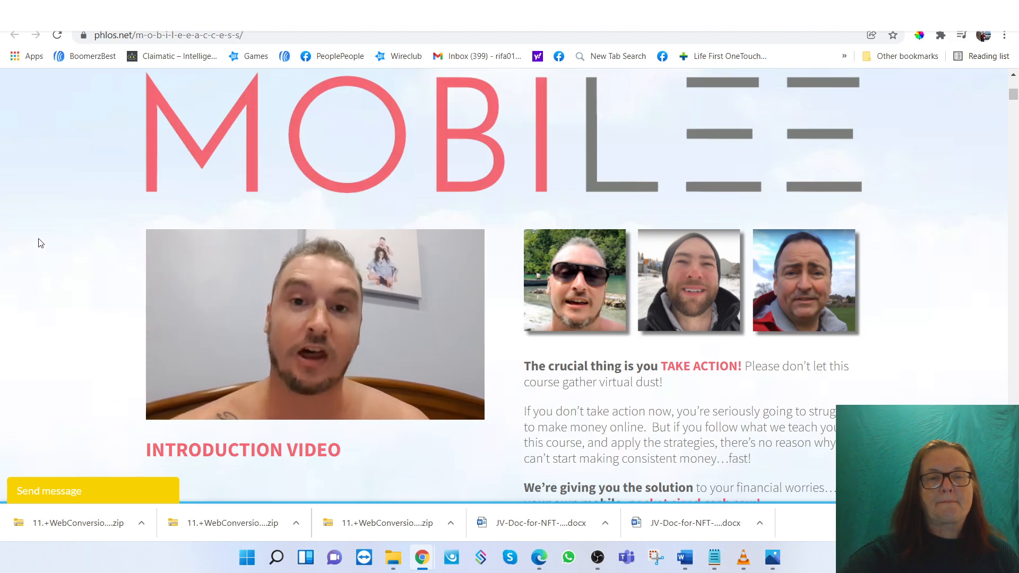
{"action": "mouse_move", "coordinate": [11, 251]}
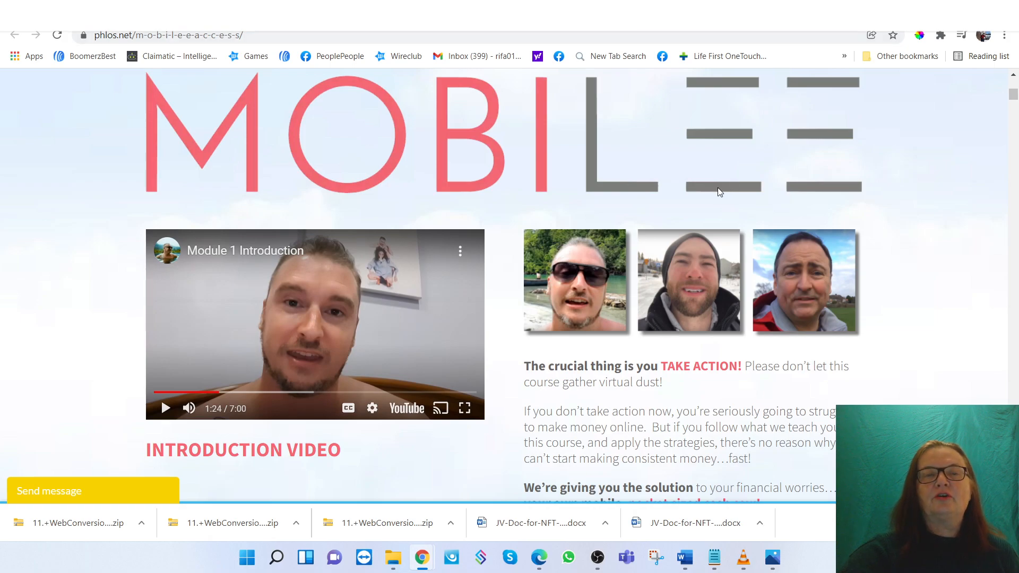
{"action": "mouse_move", "coordinate": [883, 145]}
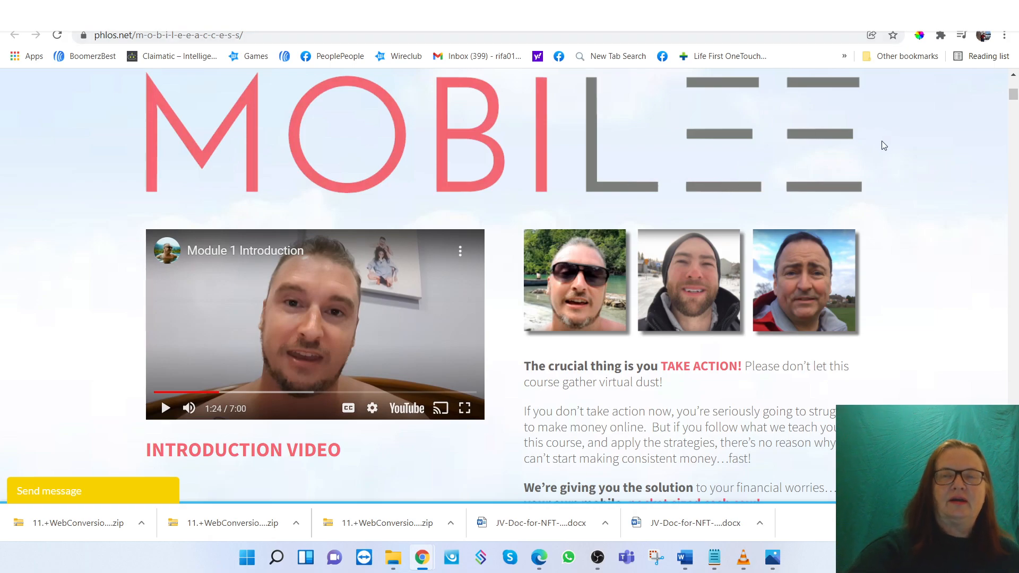
{"action": "mouse_move", "coordinate": [880, 134]}
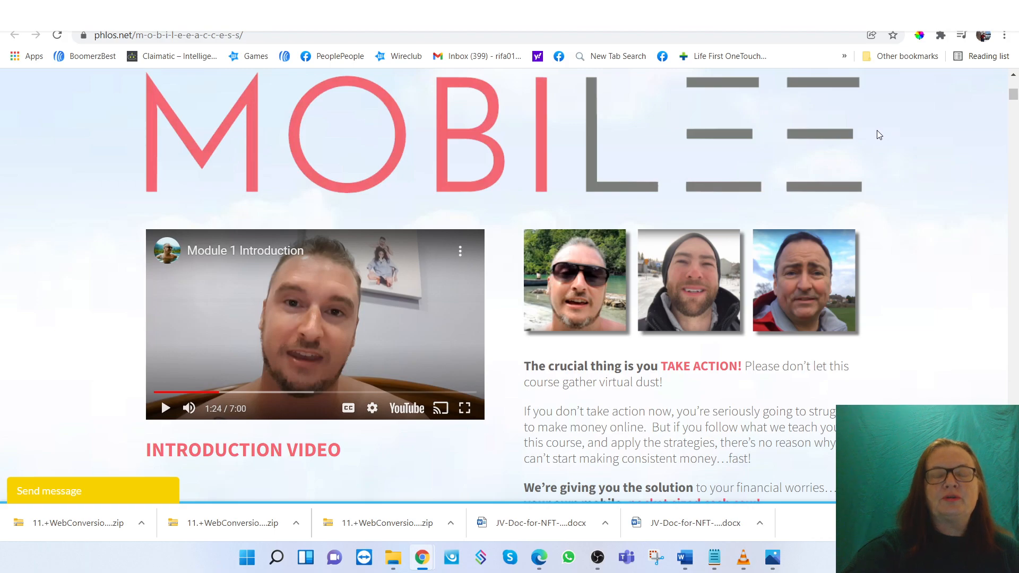
{"action": "mouse_move", "coordinate": [868, 140]}
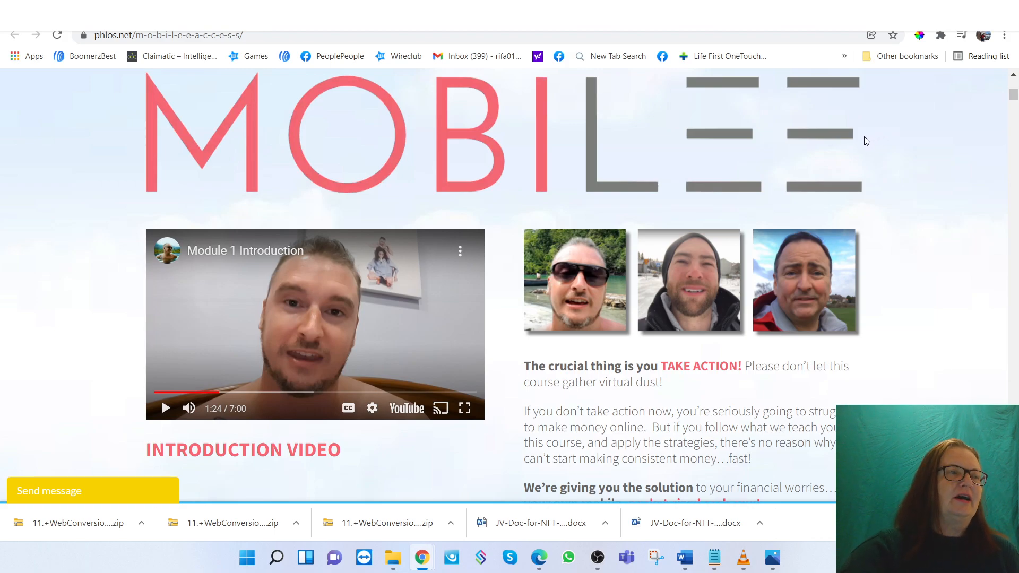
{"action": "mouse_move", "coordinate": [864, 136]}
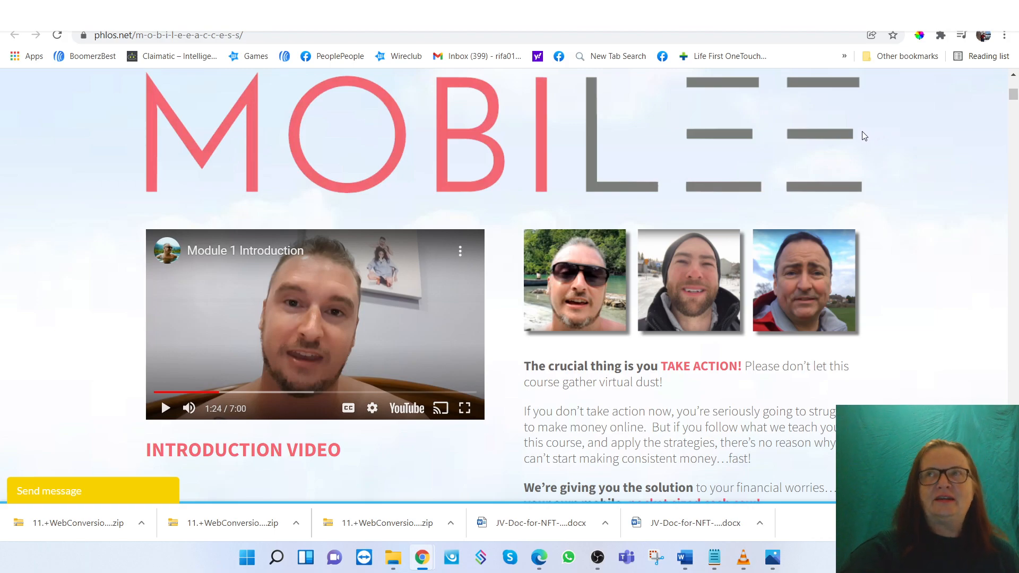
{"action": "mouse_move", "coordinate": [859, 137]}
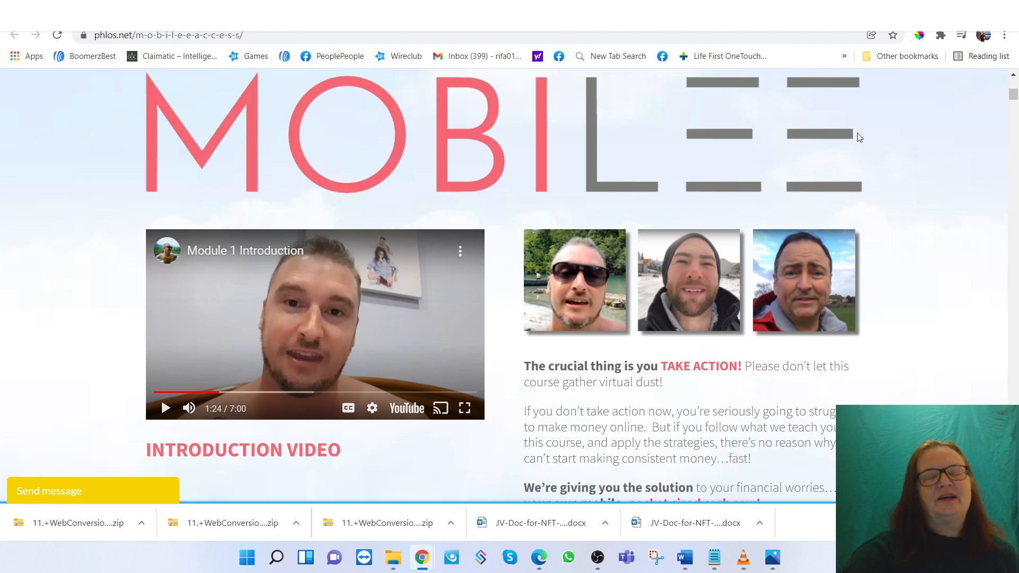
{"action": "mouse_move", "coordinate": [832, 125]}
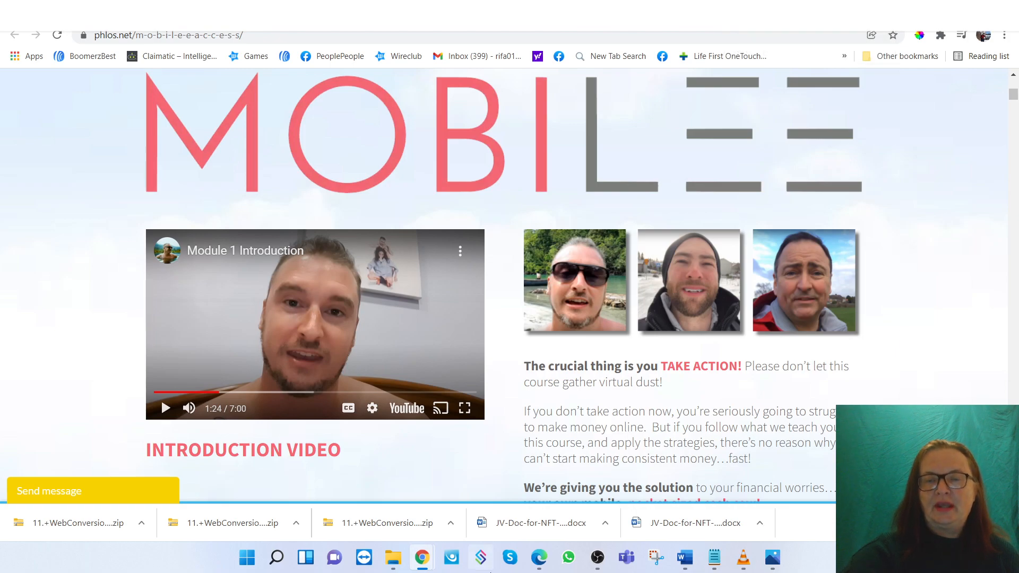
{"action": "mouse_move", "coordinate": [564, 320]}
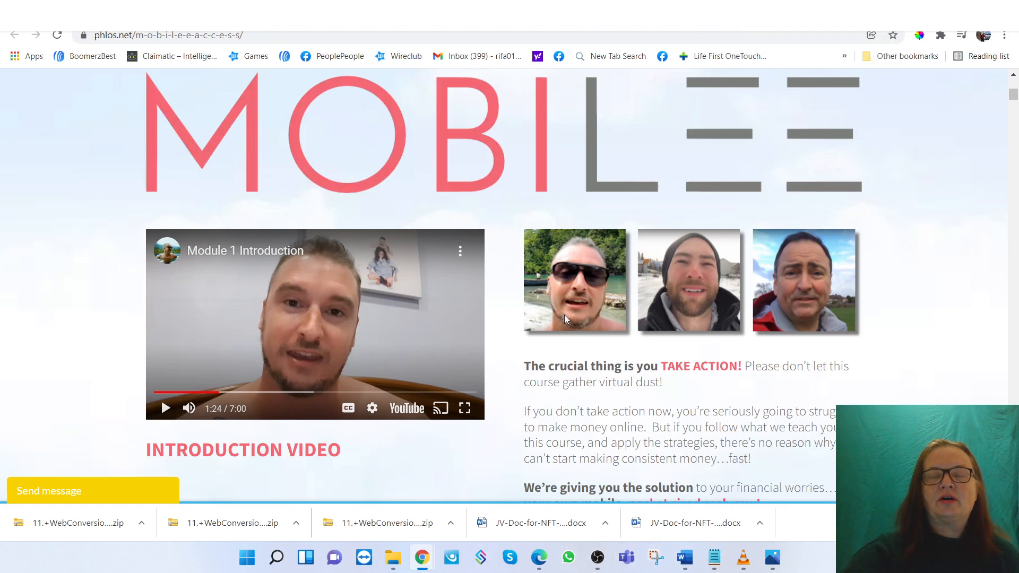
{"action": "mouse_move", "coordinate": [714, 558]}
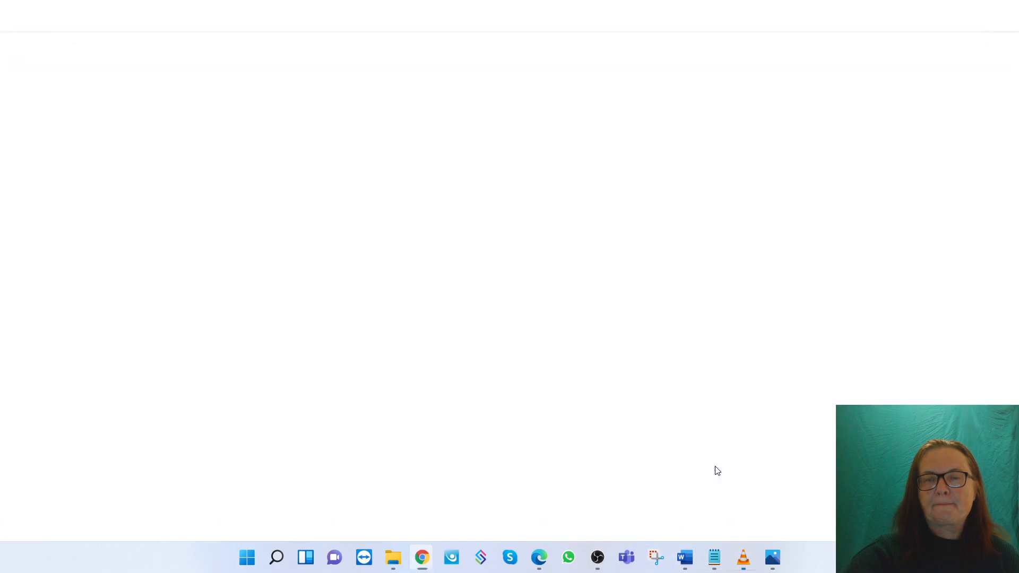
Bring up the VLC media player window ready for a bonus video
{"action": "left_click", "coordinate": [742, 558]}
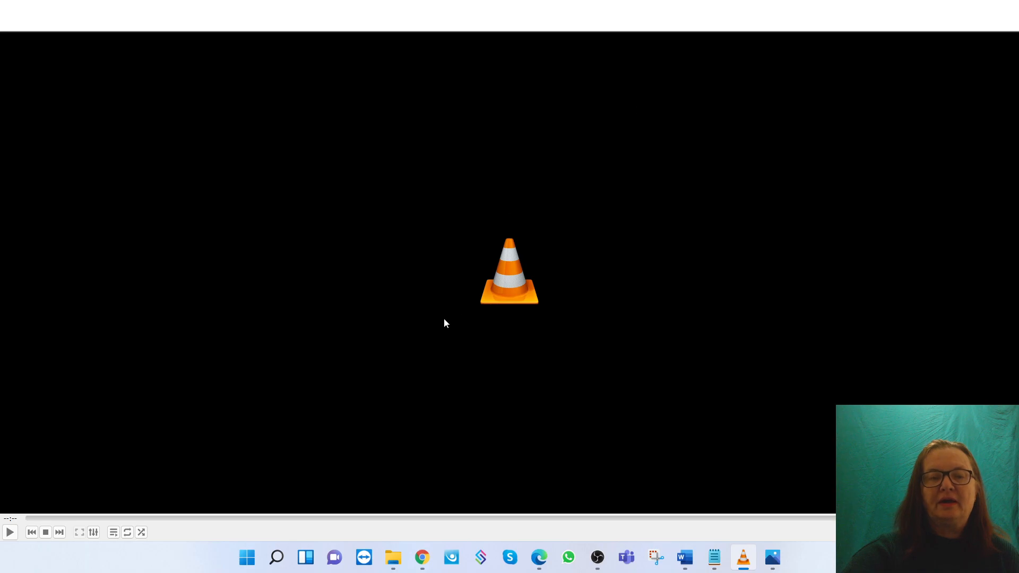
{"action": "mouse_move", "coordinate": [712, 78]}
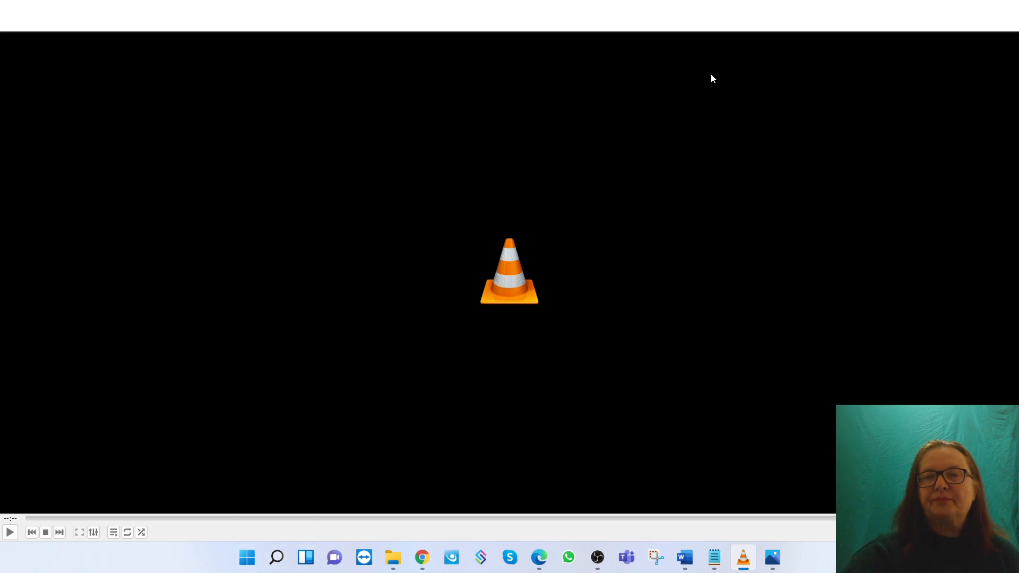
{"action": "mouse_move", "coordinate": [516, 276]}
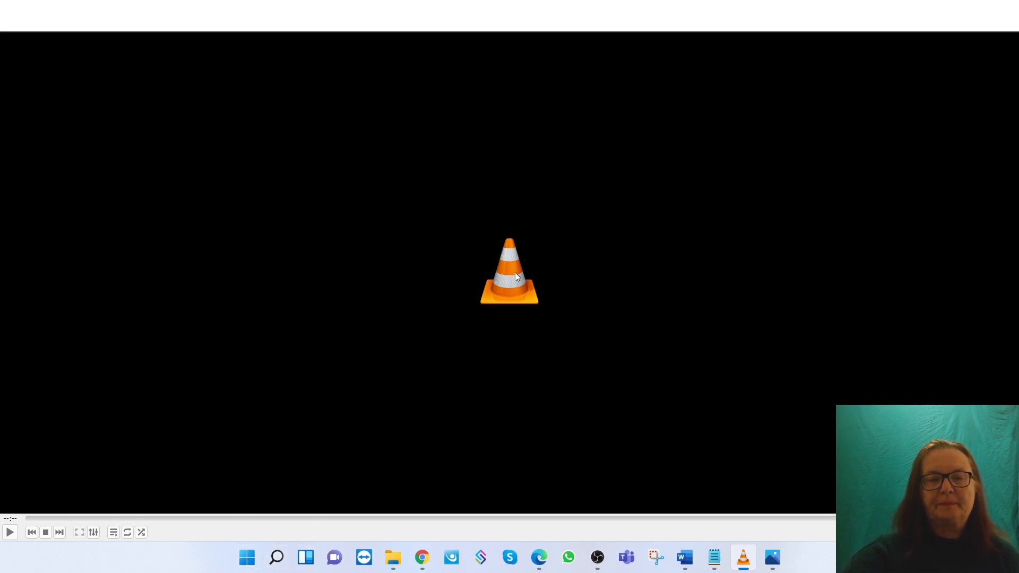
{"action": "mouse_move", "coordinate": [36, 521]}
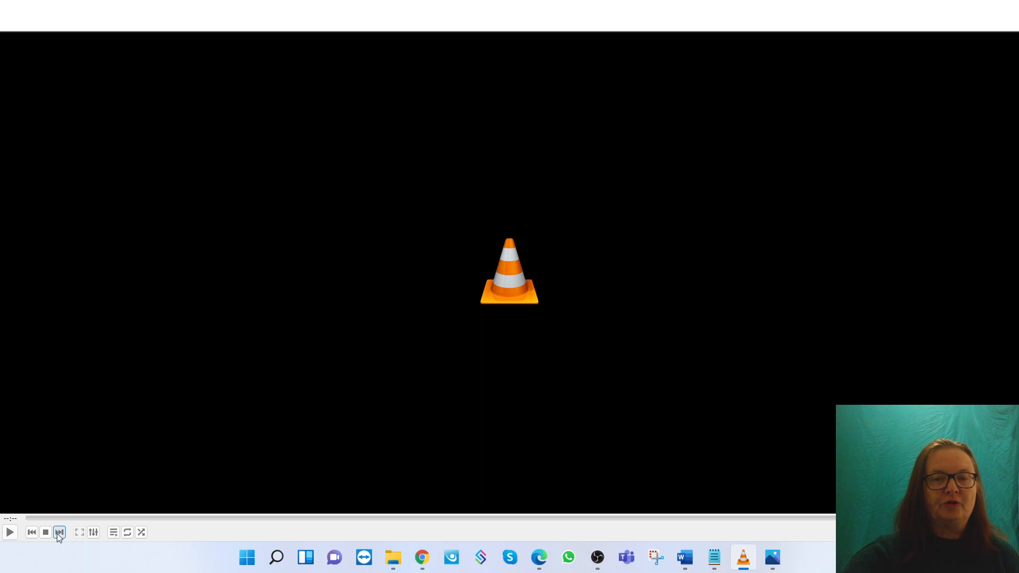
Play the start of web-conv-section1.flv in VLC, then stop playback and return to the course
{"action": "left_click", "coordinate": [58, 532]}
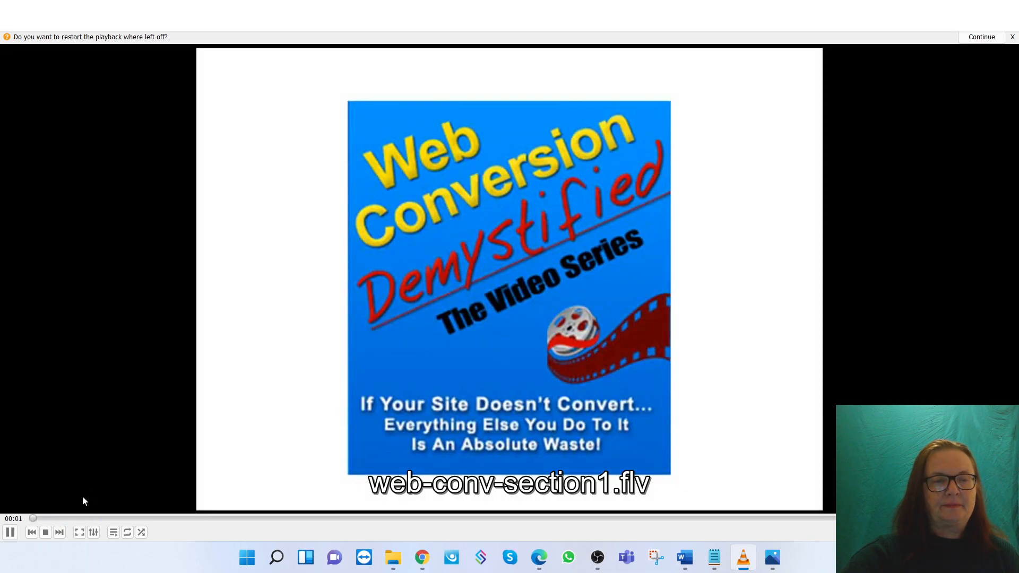
{"action": "mouse_move", "coordinate": [848, 260]}
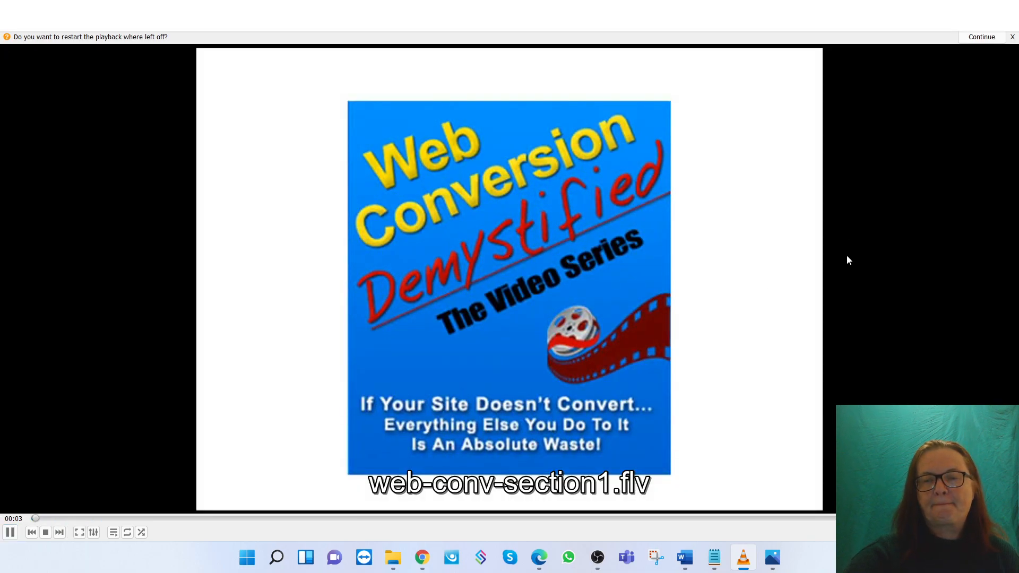
{"action": "scroll", "scroll_direction": "up", "scroll_amount": 3}
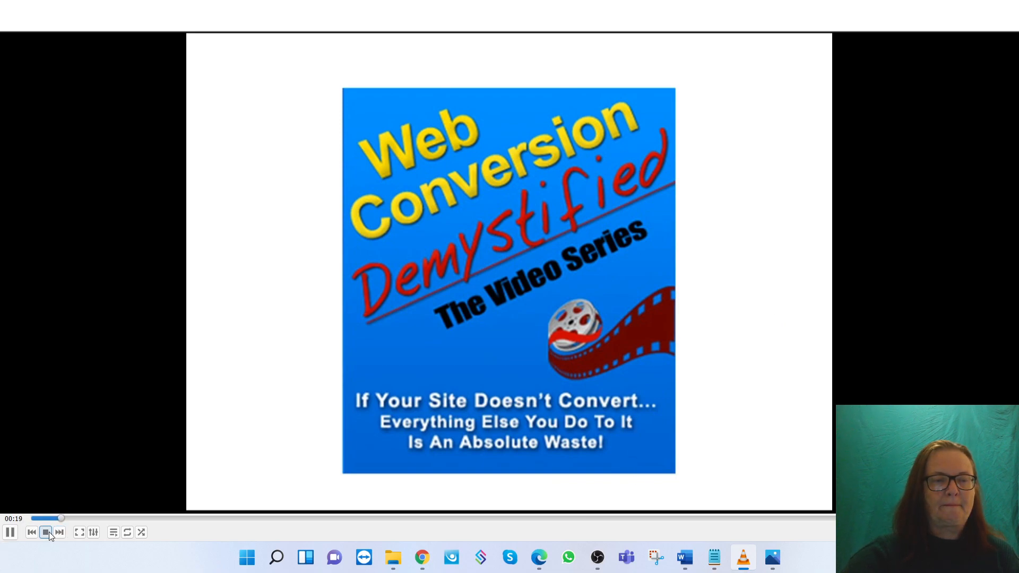
{"action": "left_click", "coordinate": [45, 532]}
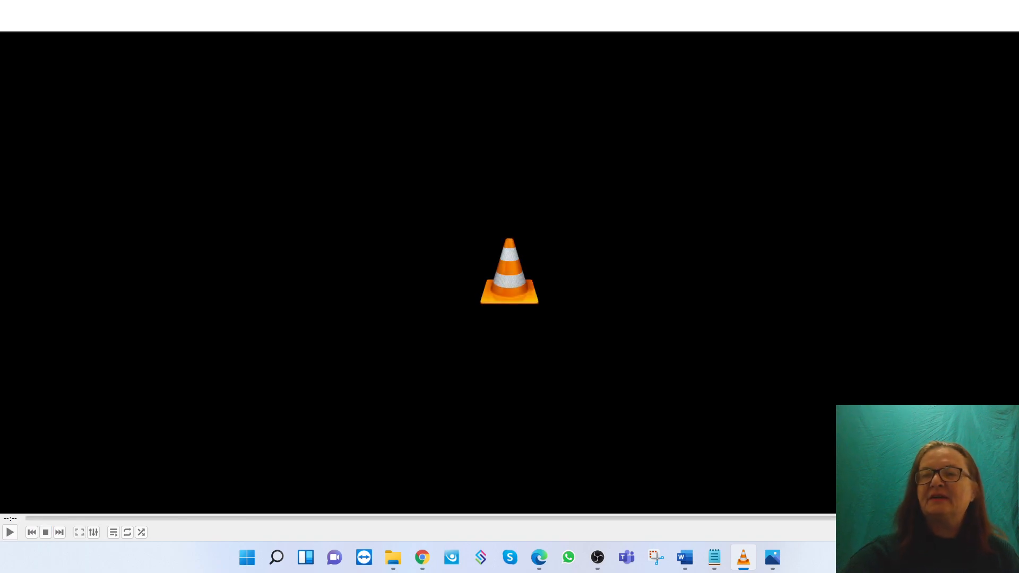
{"action": "left_click", "coordinate": [422, 558]}
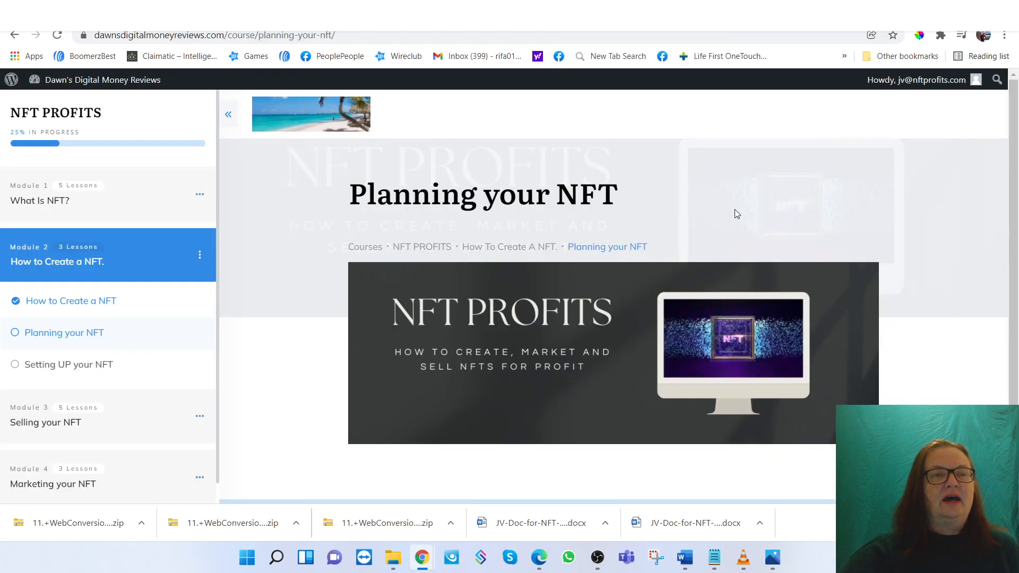
{"action": "mouse_move", "coordinate": [693, 170]}
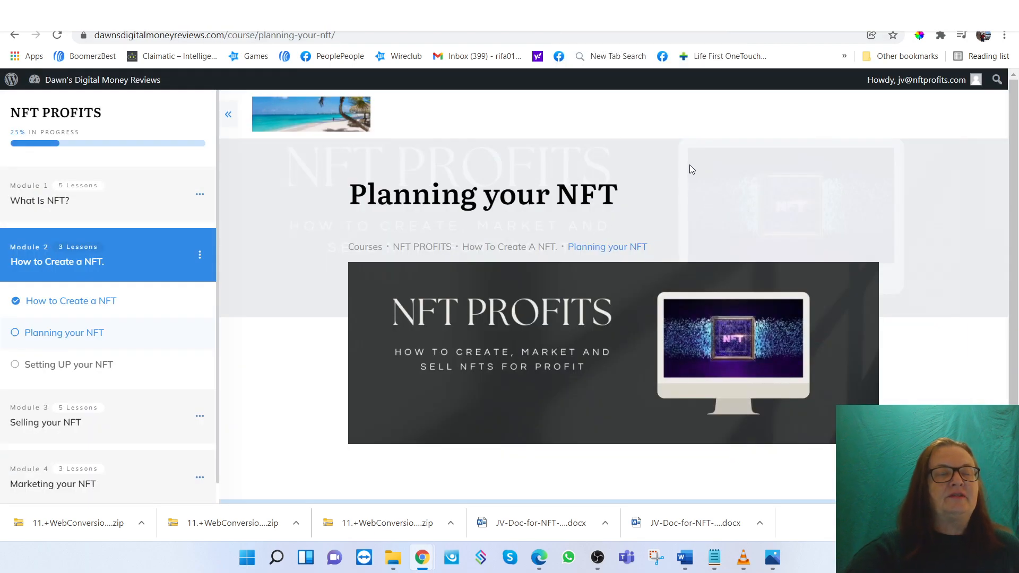
{"action": "mouse_move", "coordinate": [608, 238]}
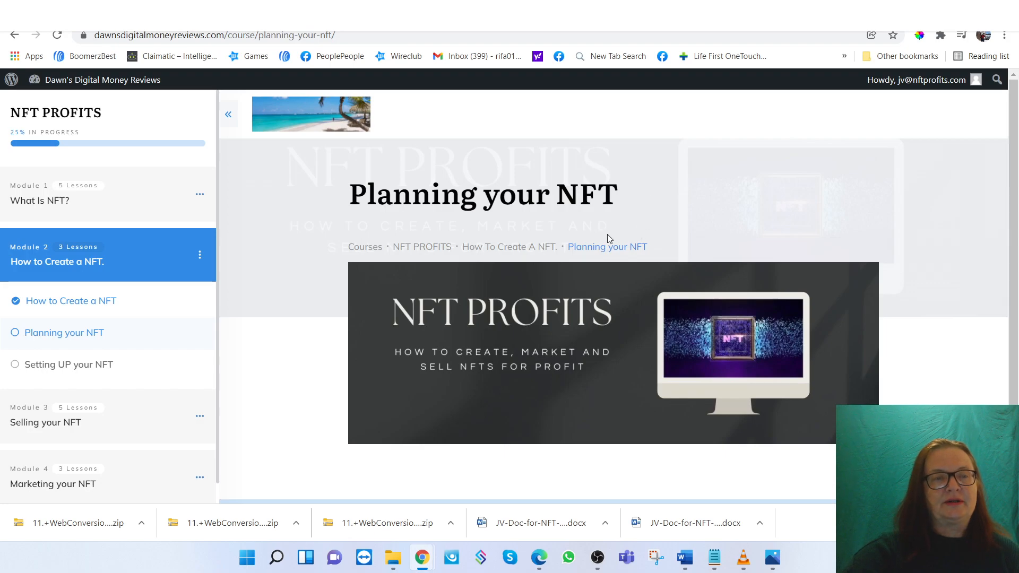
{"action": "mouse_move", "coordinate": [117, 258]}
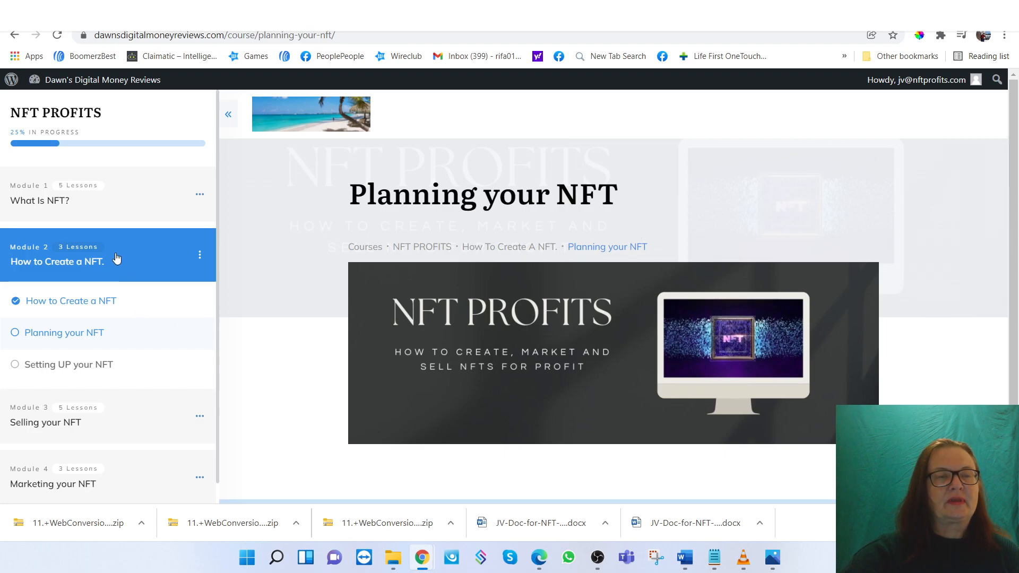
{"action": "mouse_move", "coordinate": [83, 279]}
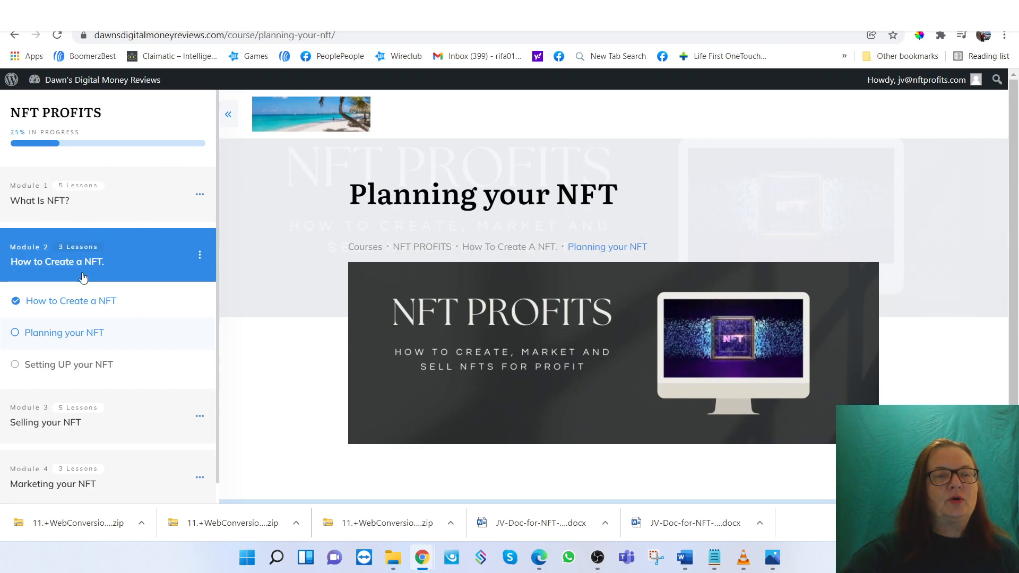
{"action": "mouse_move", "coordinate": [85, 325]}
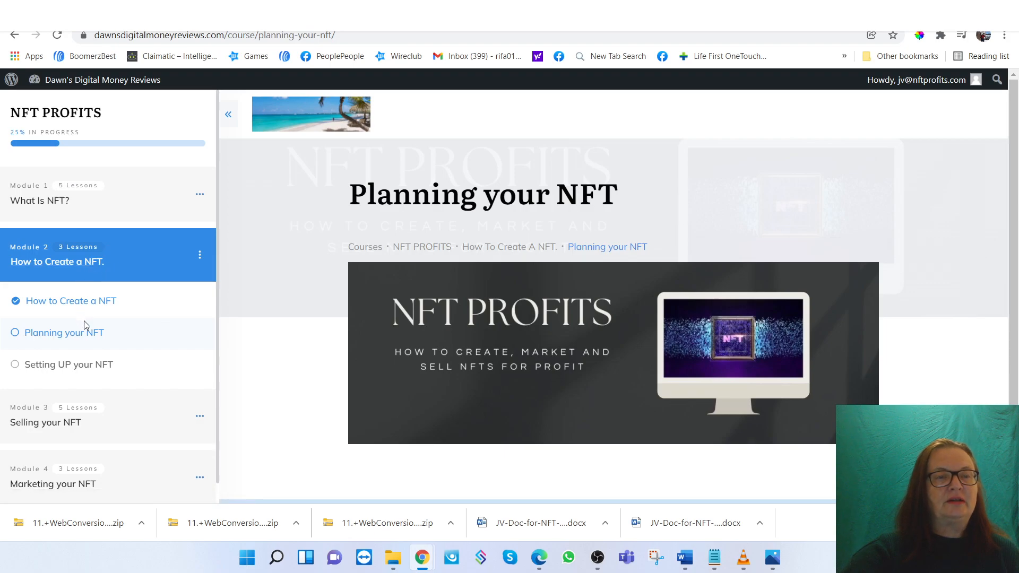
{"action": "mouse_move", "coordinate": [94, 373]}
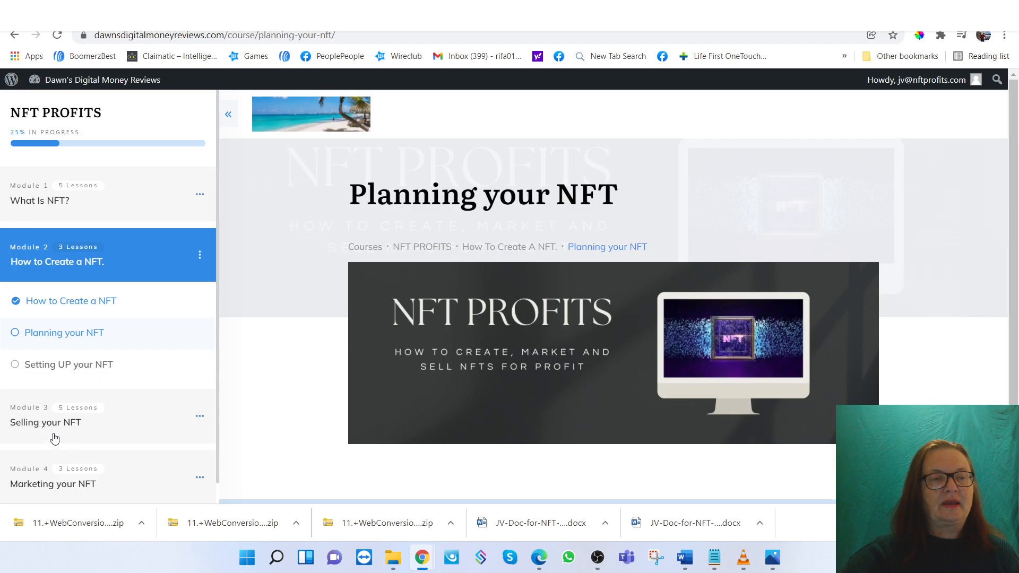
Select Module 3 'Selling your NFT' from the course sidebar
{"action": "scroll", "scroll_direction": "down", "scroll_amount": 3}
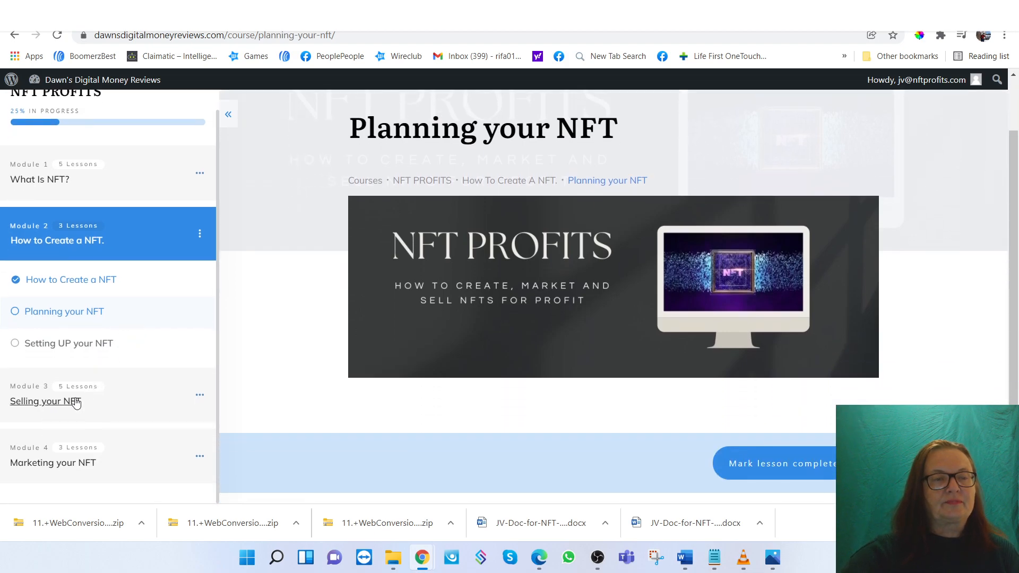
{"action": "left_click", "coordinate": [44, 402]}
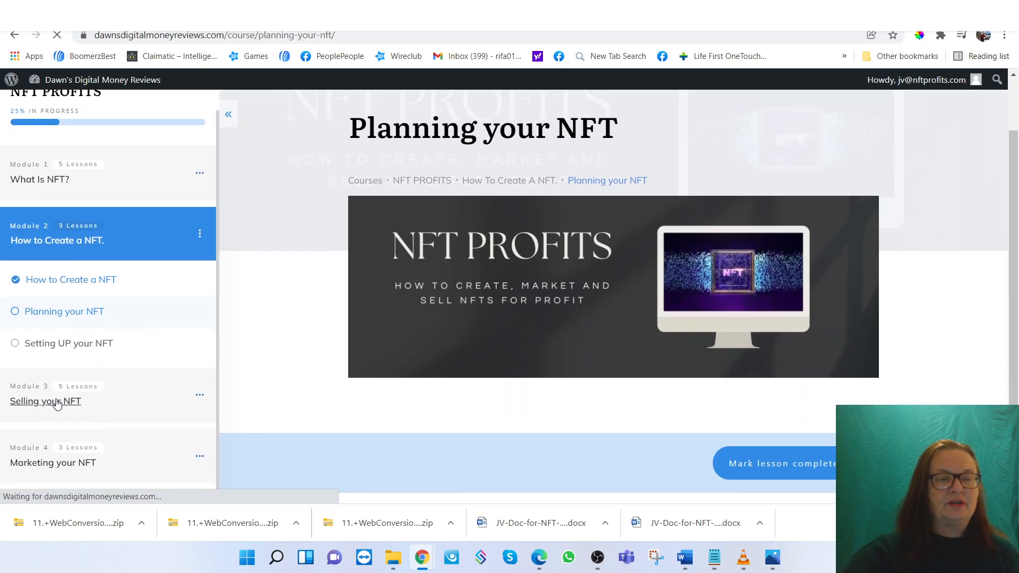
{"action": "left_click", "coordinate": [45, 402]}
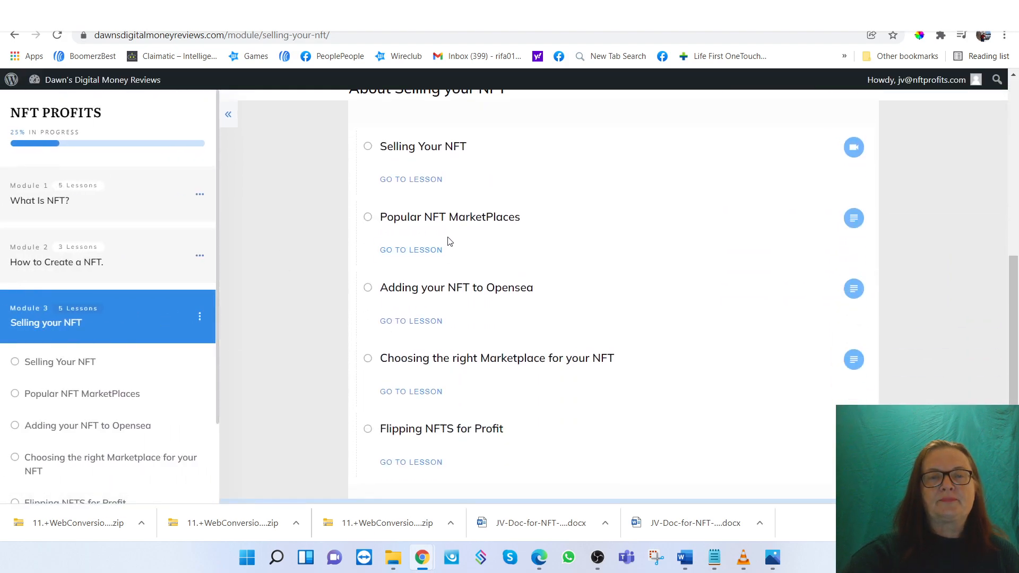
{"action": "mouse_move", "coordinate": [574, 207]}
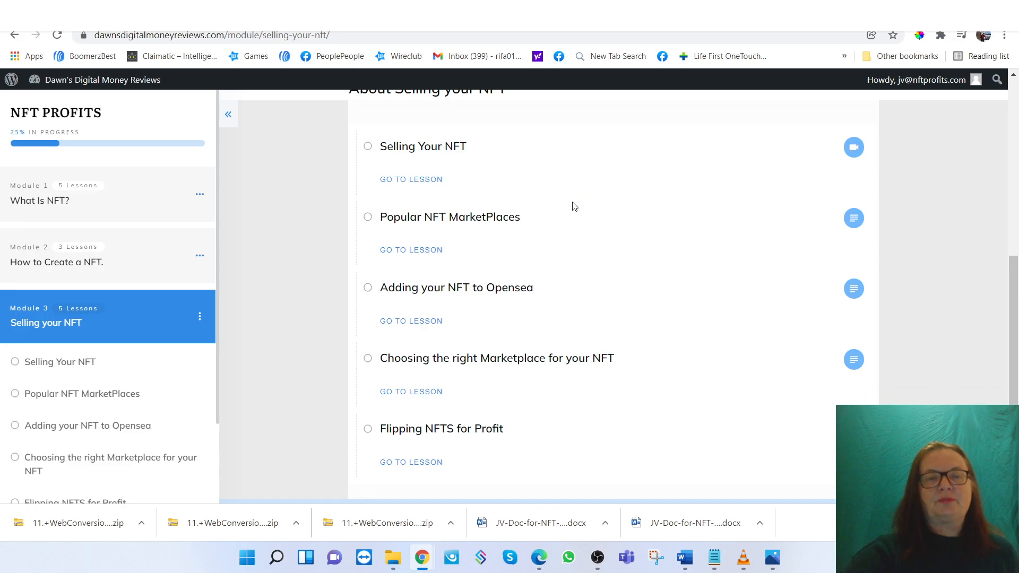
{"action": "mouse_move", "coordinate": [523, 305]}
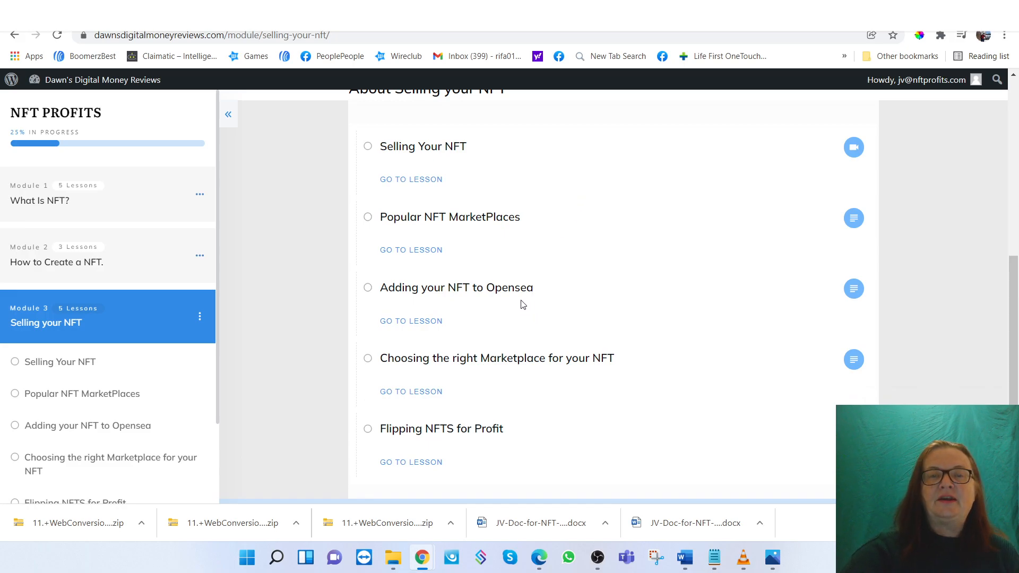
{"action": "mouse_move", "coordinate": [539, 306]}
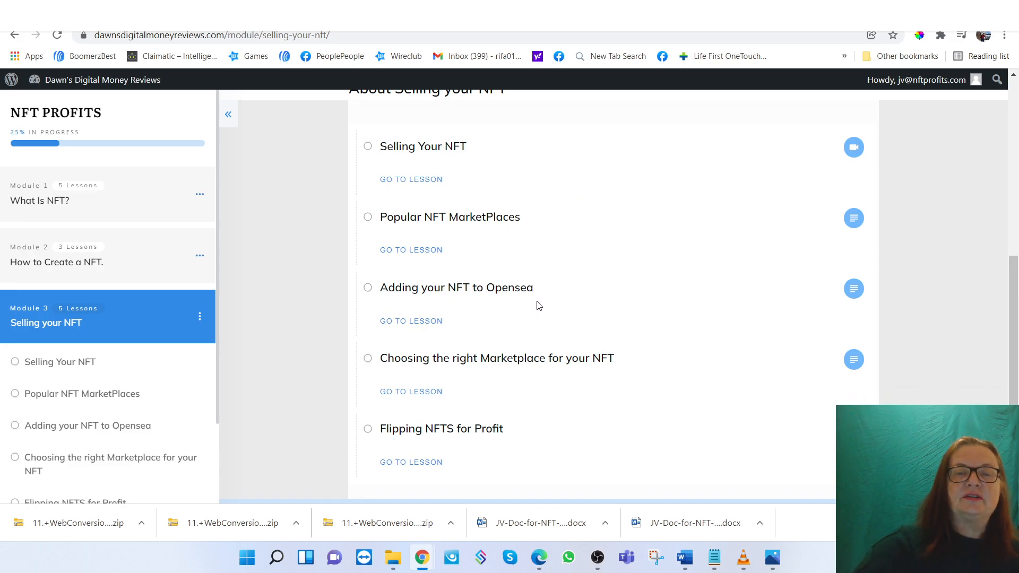
{"action": "mouse_move", "coordinate": [651, 293]}
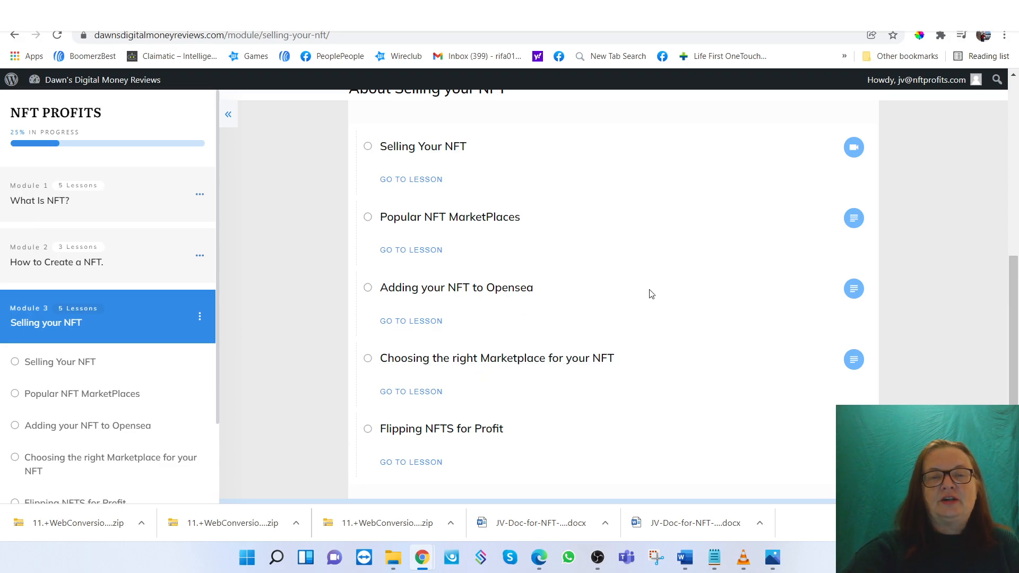
{"action": "mouse_move", "coordinate": [702, 209]}
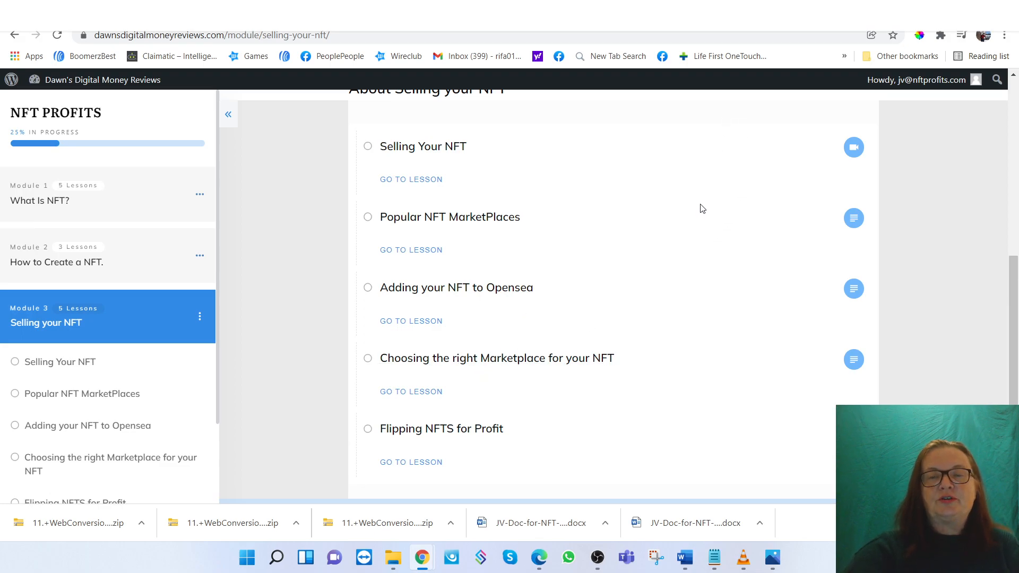
{"action": "mouse_move", "coordinate": [689, 231]}
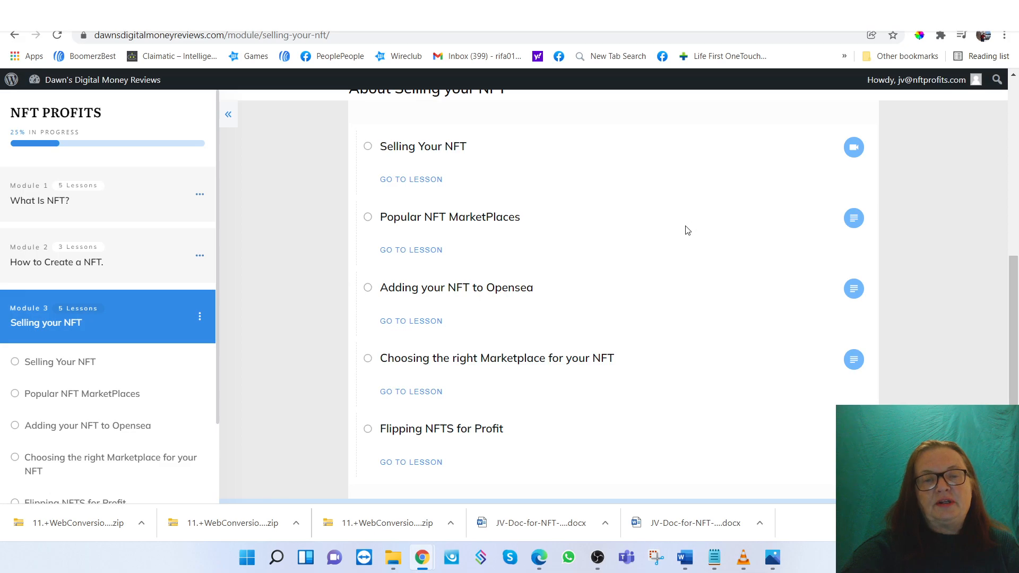
{"action": "scroll", "scroll_direction": "down", "scroll_amount": 3}
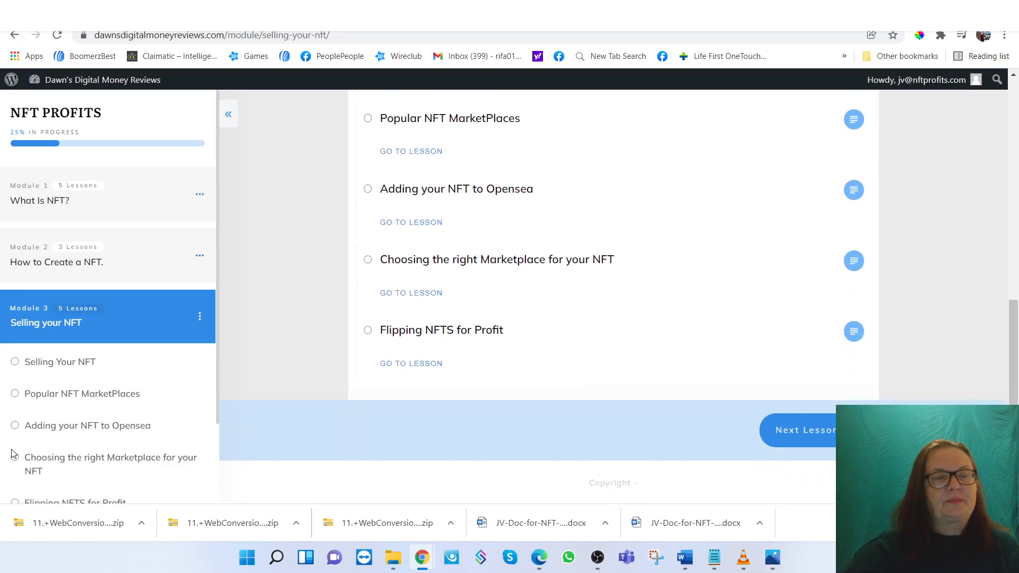
{"action": "mouse_move", "coordinate": [107, 449]}
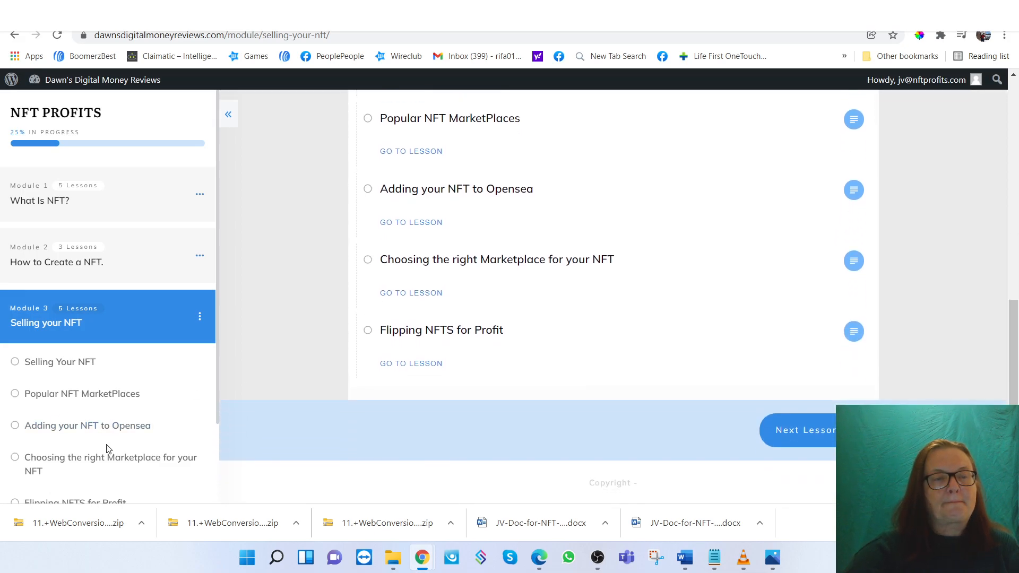
{"action": "left_click", "coordinate": [87, 425]}
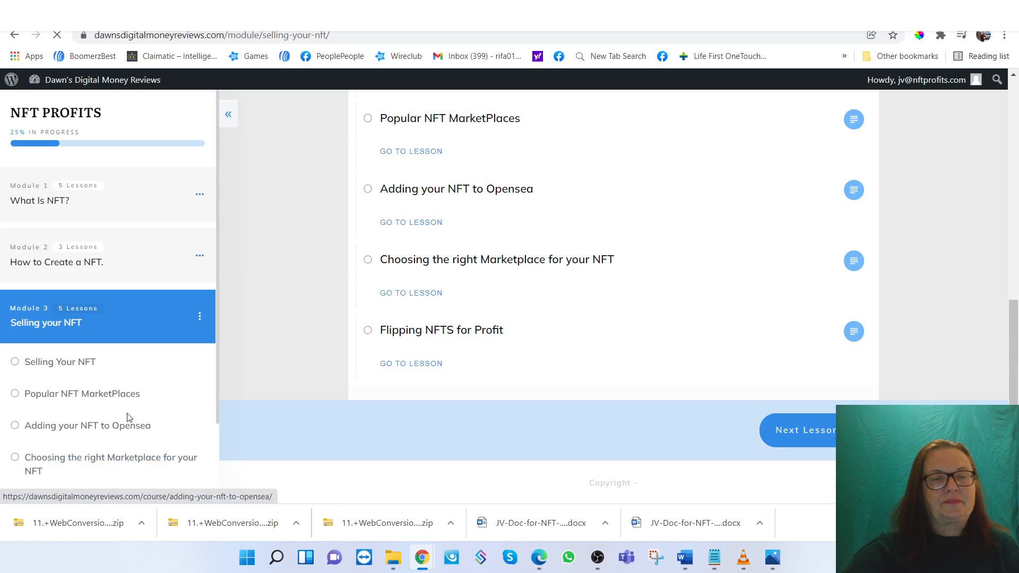
Open the 'Choosing the right Marketplace for your NFT' lesson and scroll its page
{"action": "left_click", "coordinate": [411, 293]}
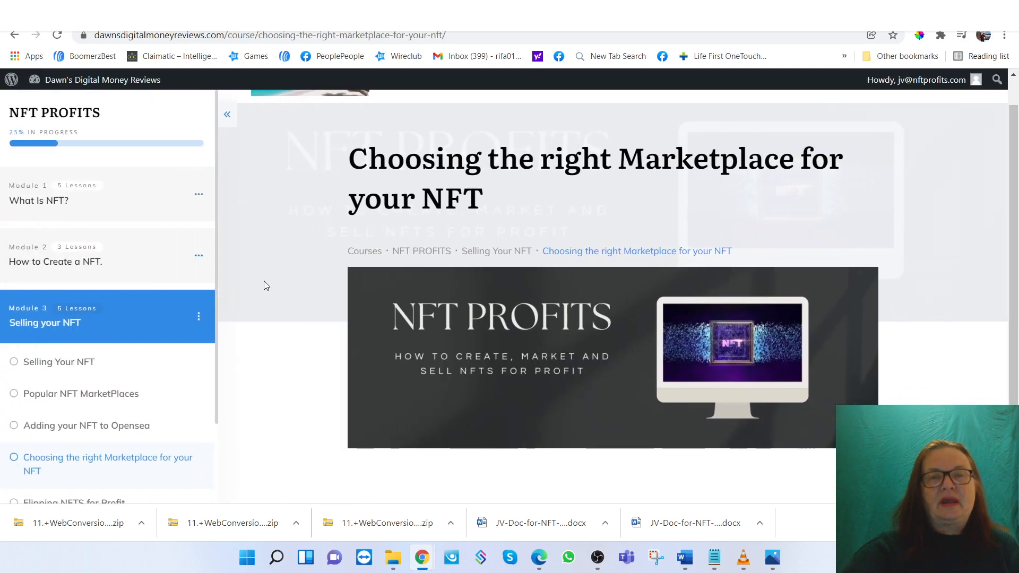
{"action": "mouse_move", "coordinate": [95, 379]}
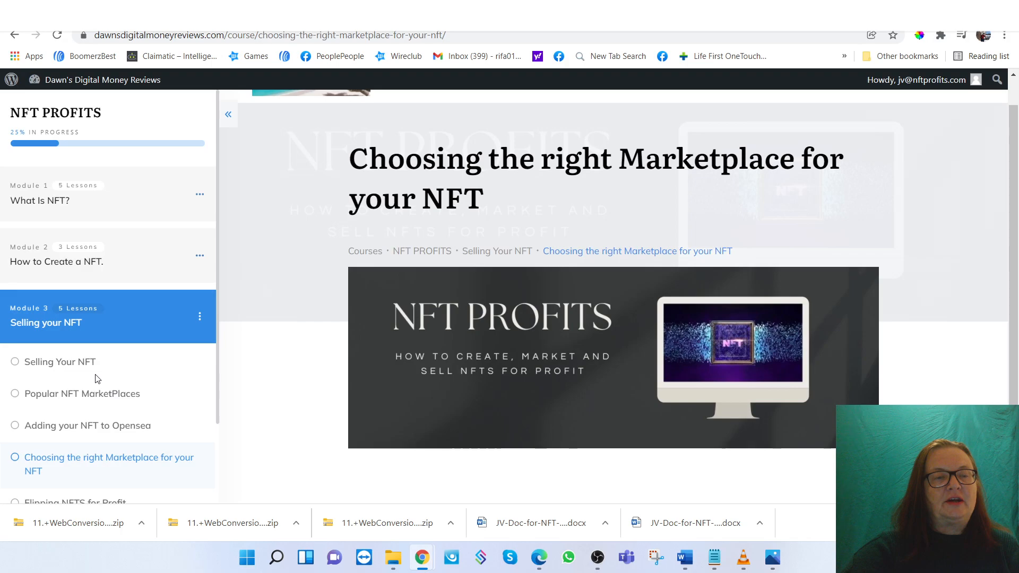
{"action": "scroll", "scroll_direction": "down", "scroll_amount": 3}
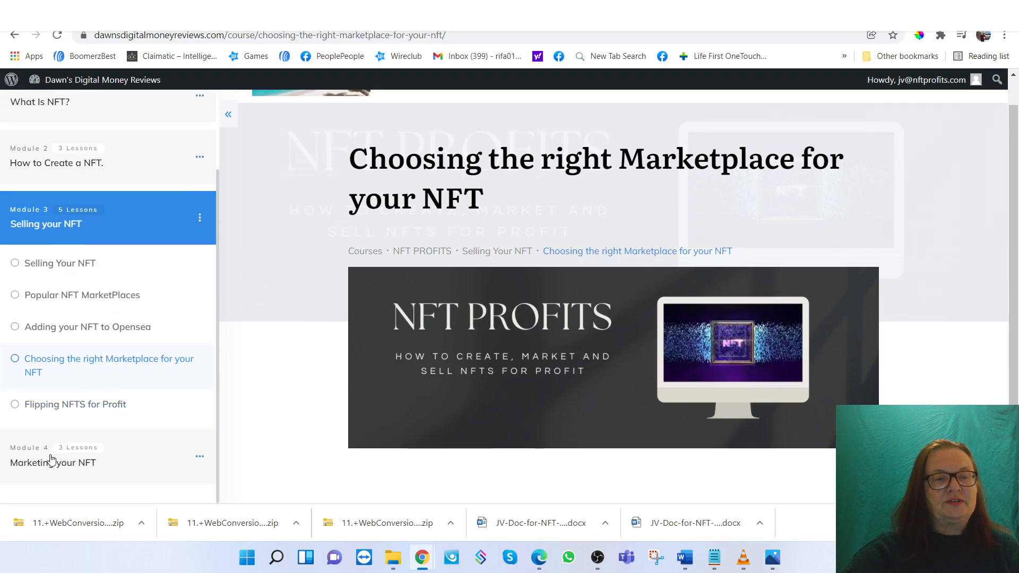
{"action": "scroll", "scroll_direction": "down", "scroll_amount": 3}
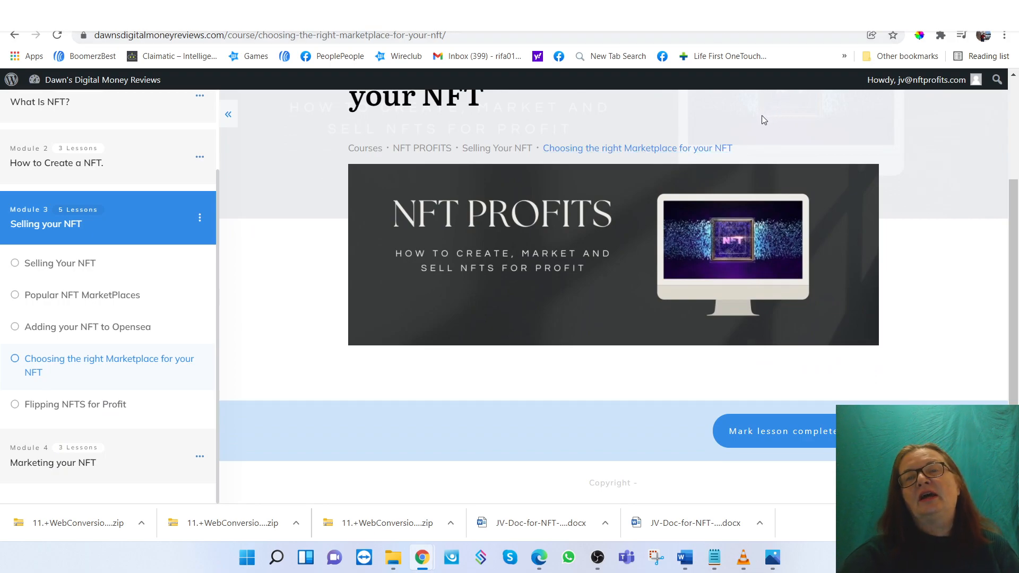
{"action": "mouse_move", "coordinate": [749, 108]}
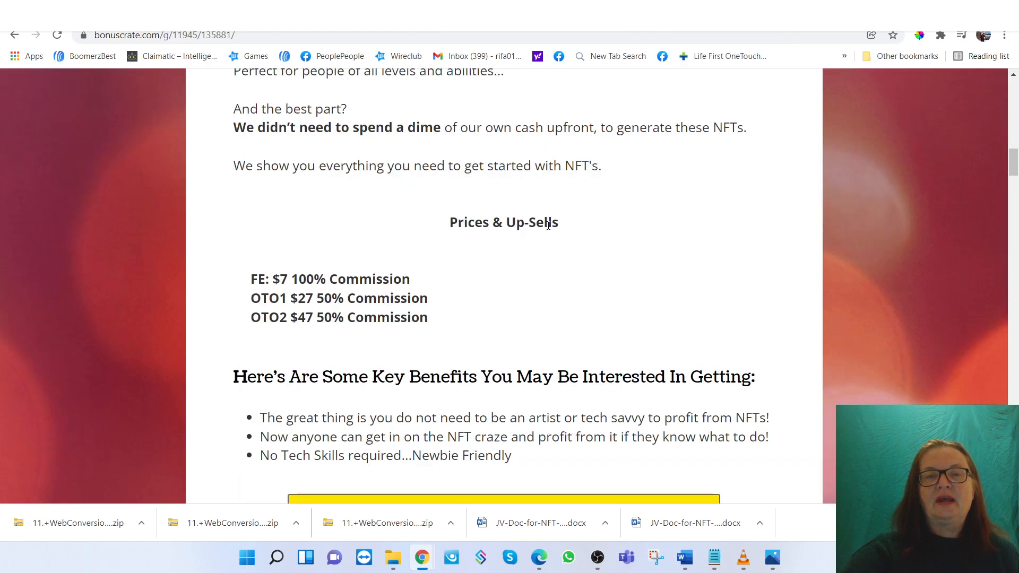
Scroll through the BonusCrate bonus tutorials, including Ultimate Traffic Mantra and BANG BANG Profits
{"action": "scroll", "scroll_direction": "down", "scroll_amount": 3}
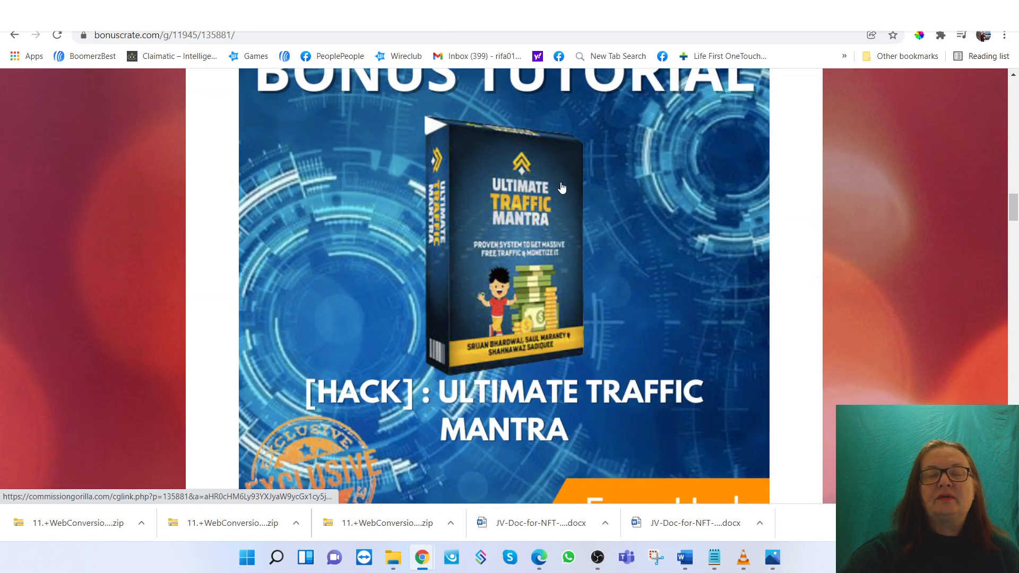
{"action": "scroll", "scroll_direction": "up", "scroll_amount": 3}
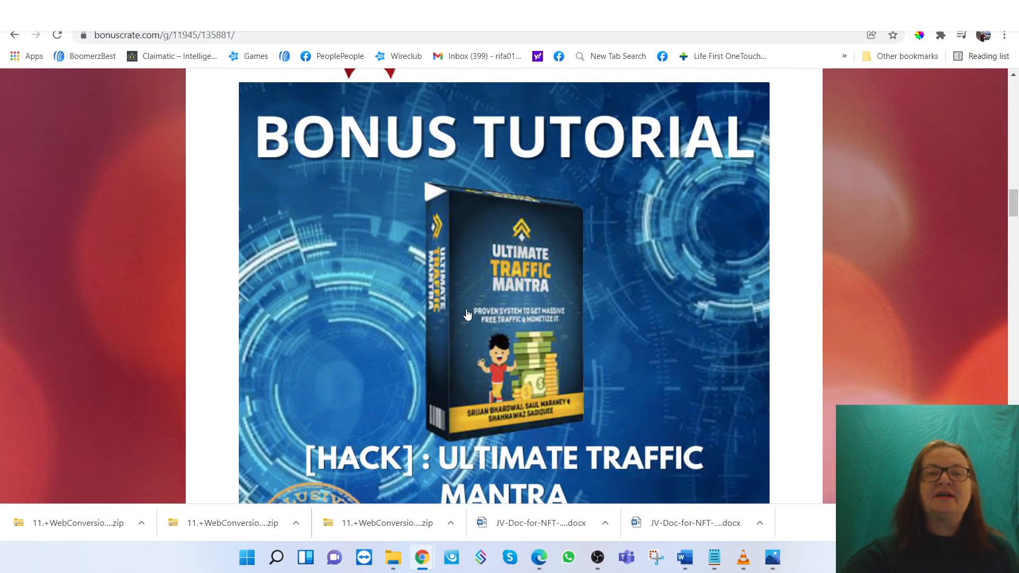
{"action": "mouse_move", "coordinate": [571, 230]}
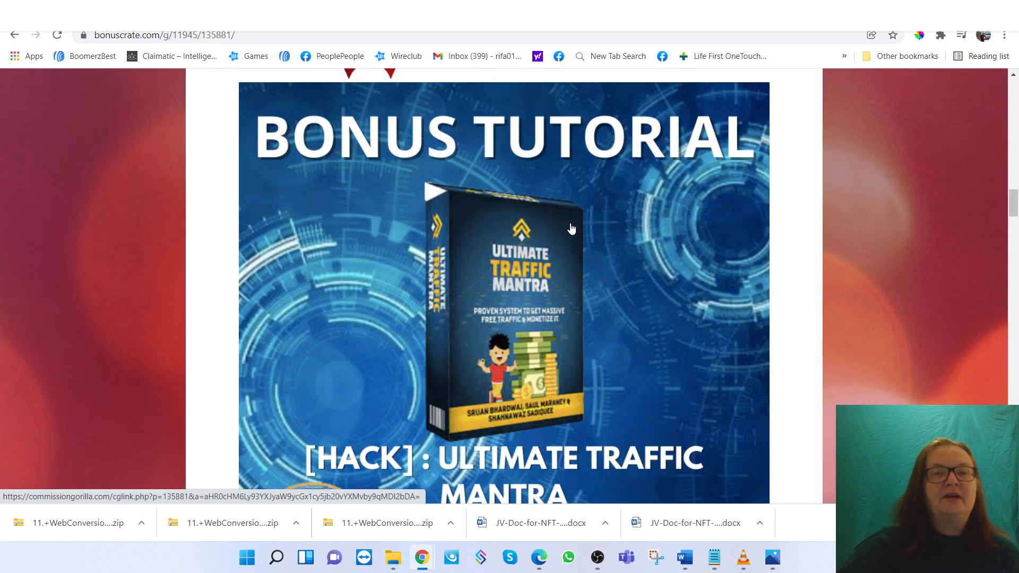
{"action": "mouse_move", "coordinate": [591, 230]}
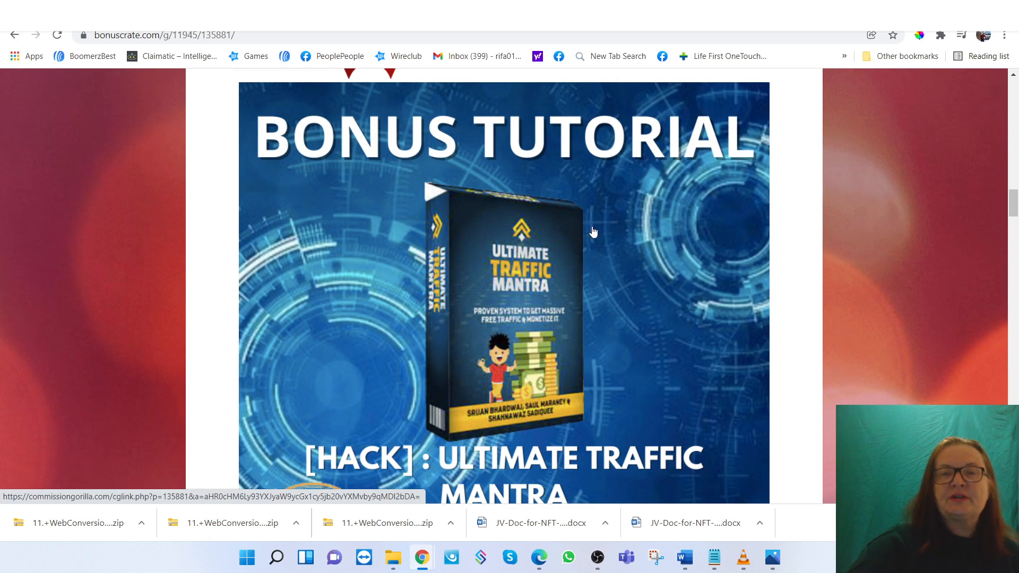
{"action": "scroll", "scroll_direction": "up", "scroll_amount": 3}
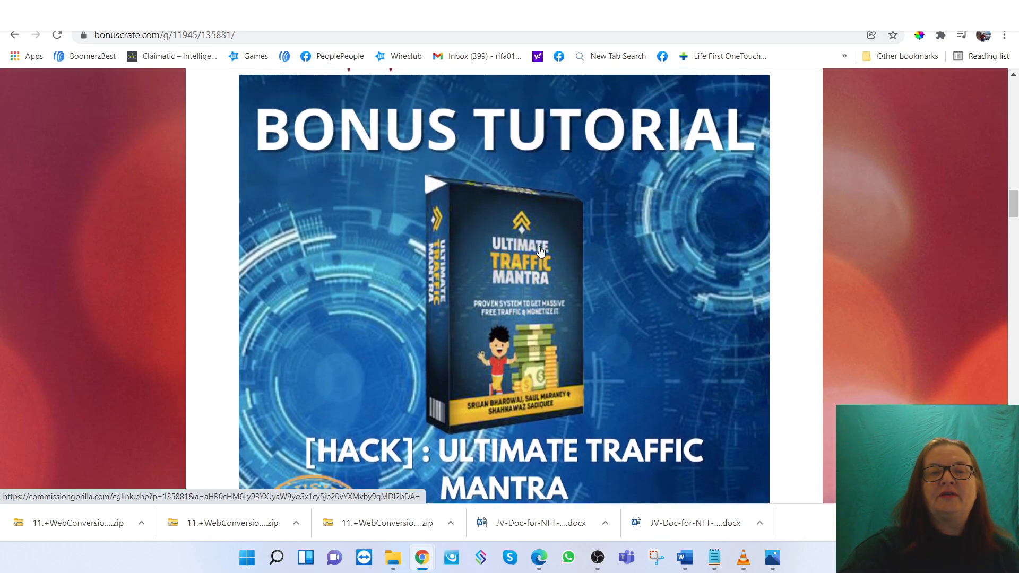
{"action": "scroll", "scroll_direction": "down", "scroll_amount": 3}
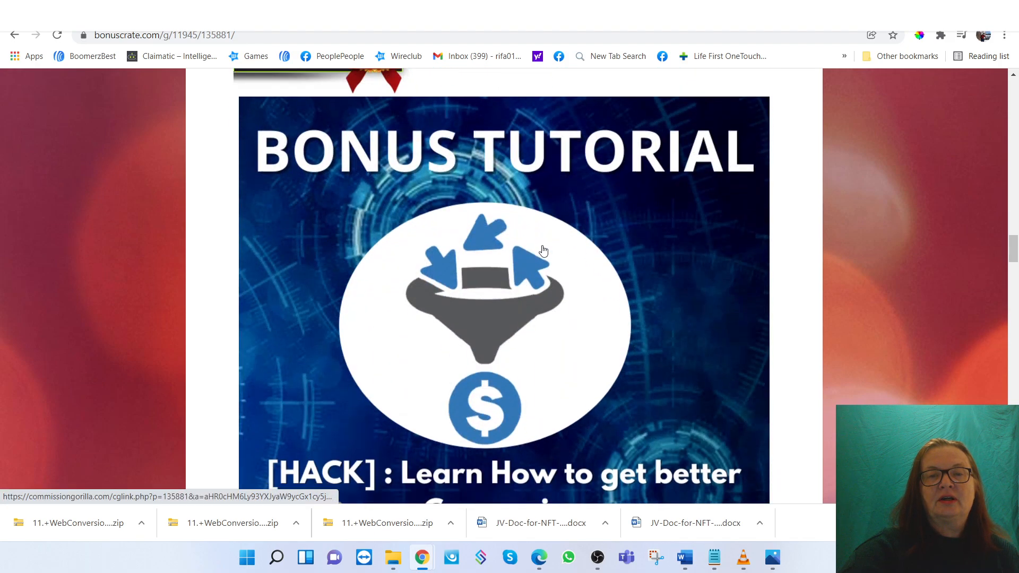
{"action": "scroll", "scroll_direction": "down", "scroll_amount": 3}
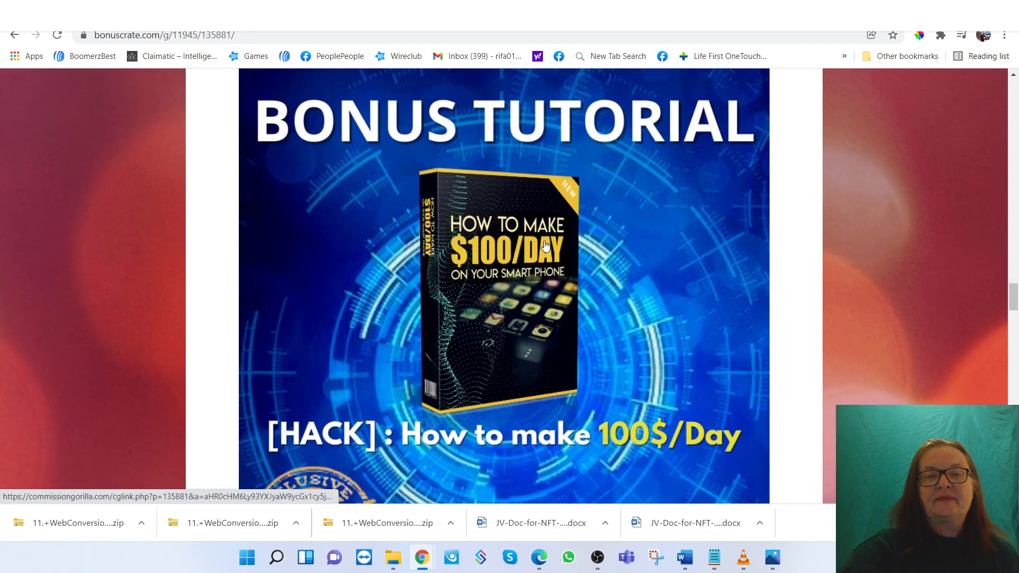
{"action": "scroll", "scroll_direction": "down", "scroll_amount": 3}
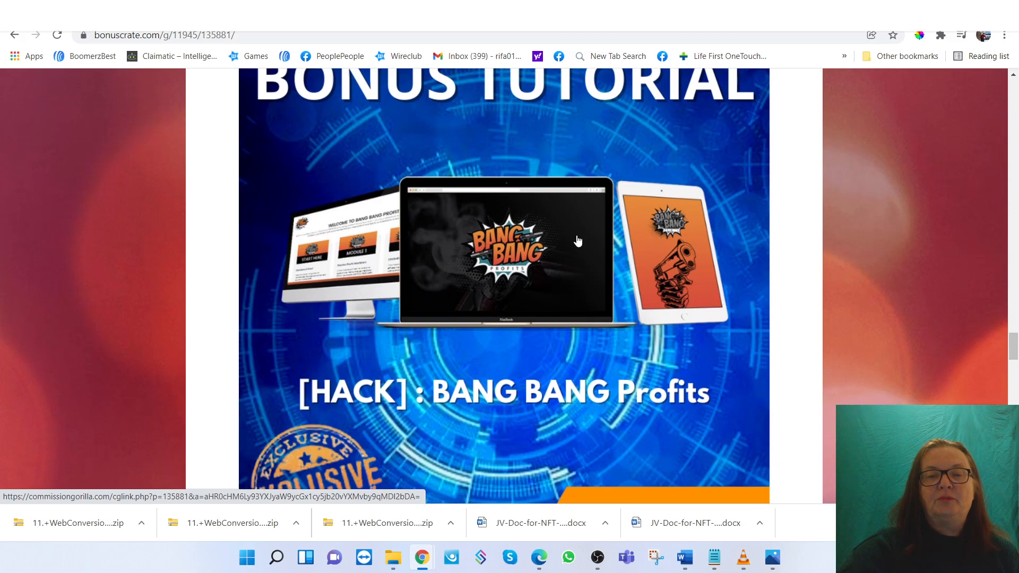
{"action": "scroll", "scroll_direction": "up", "scroll_amount": 3}
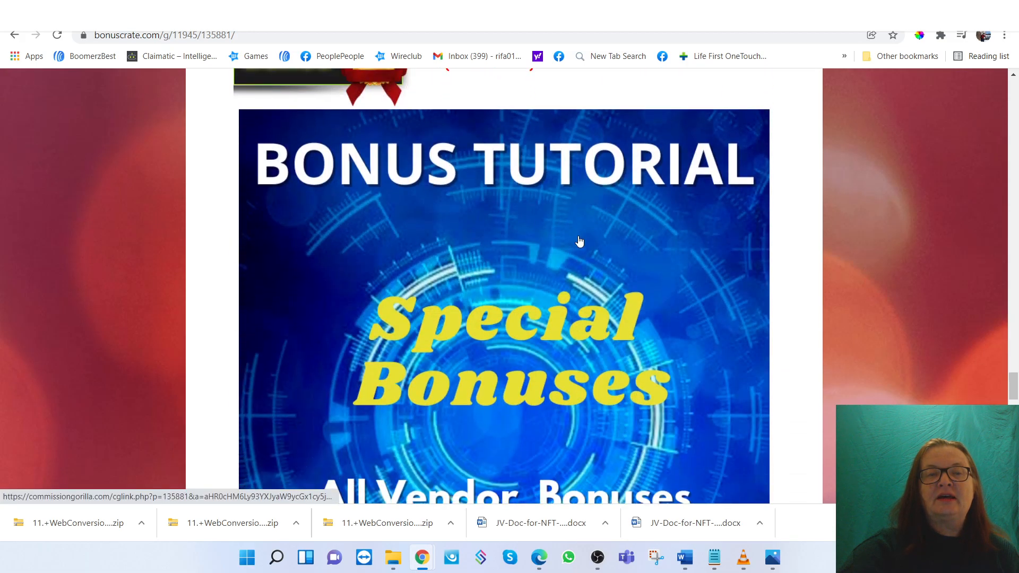
{"action": "scroll", "scroll_direction": "down", "scroll_amount": 3}
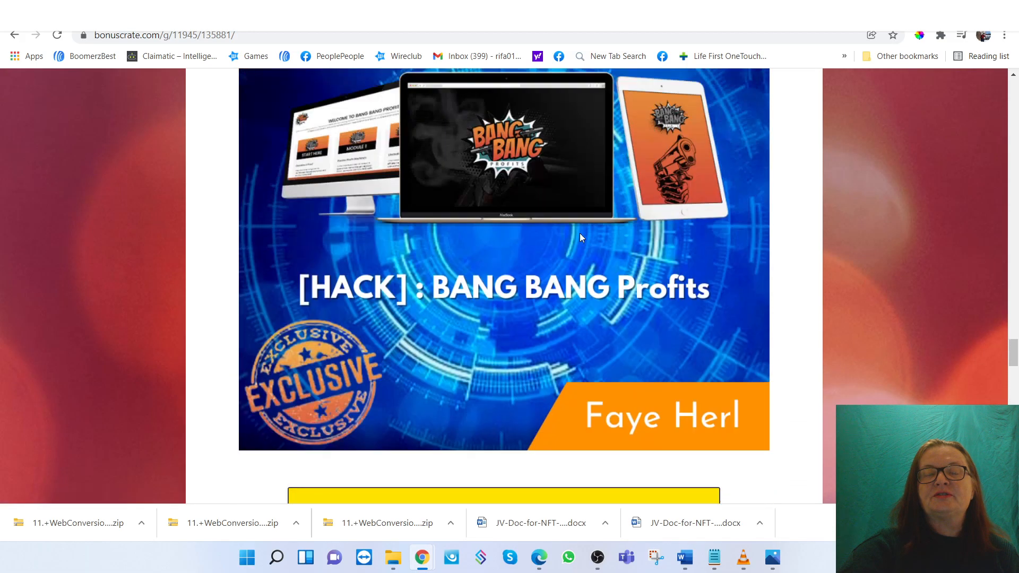
{"action": "scroll", "scroll_direction": "down", "scroll_amount": 3}
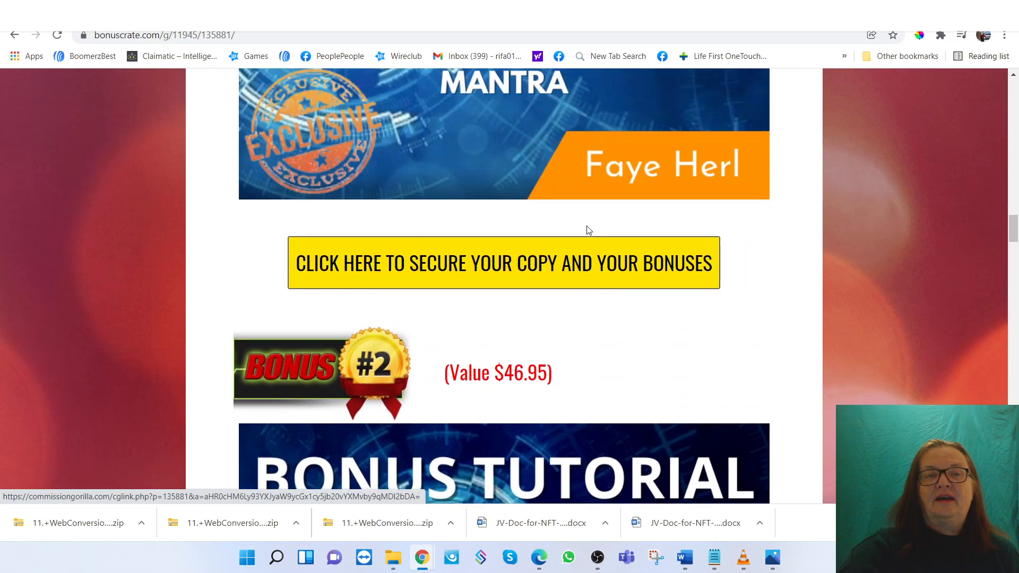
{"action": "scroll", "scroll_direction": "down", "scroll_amount": 3}
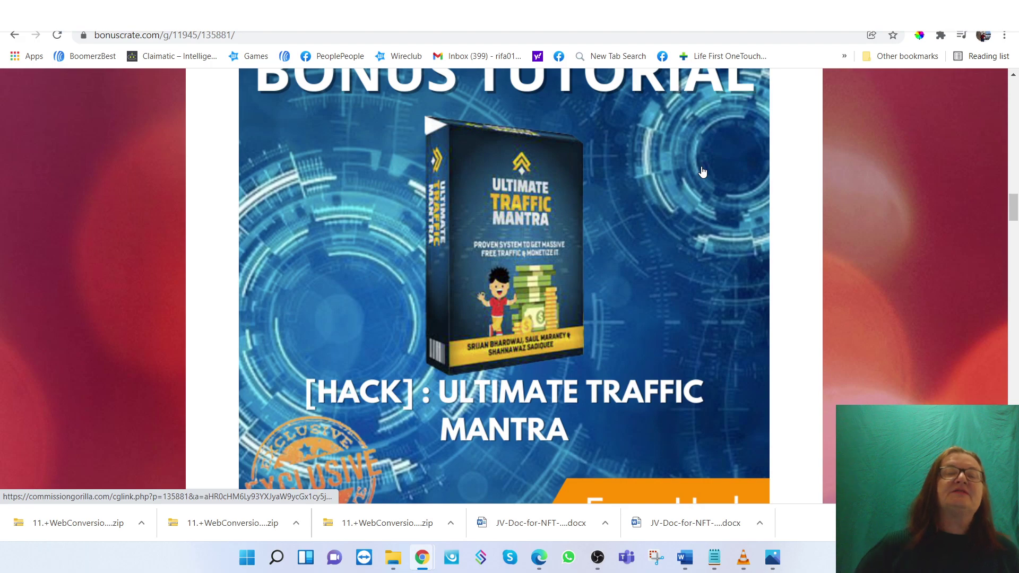